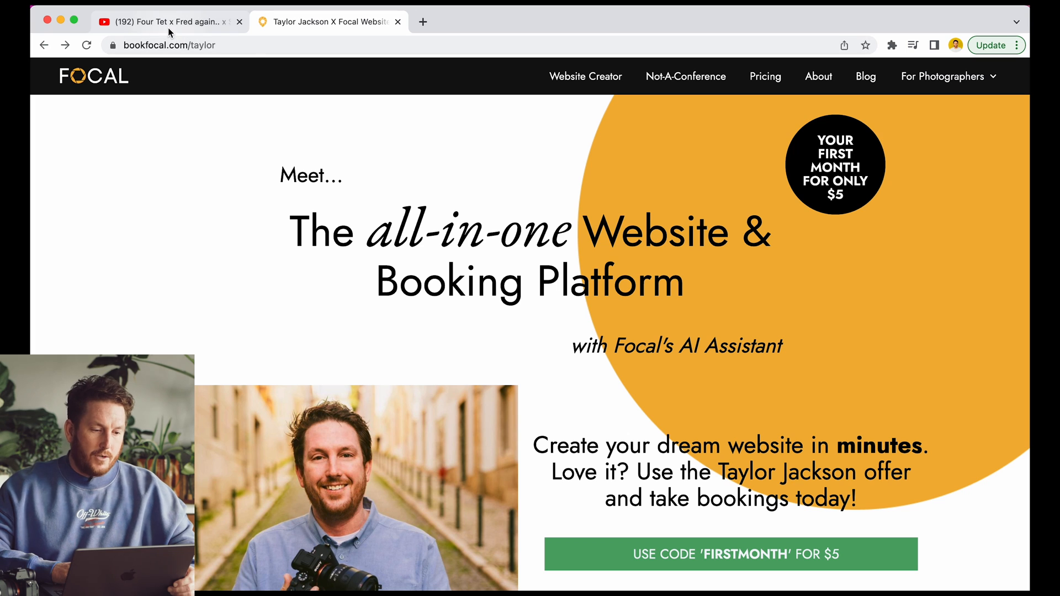
mouse_move(169, 21)
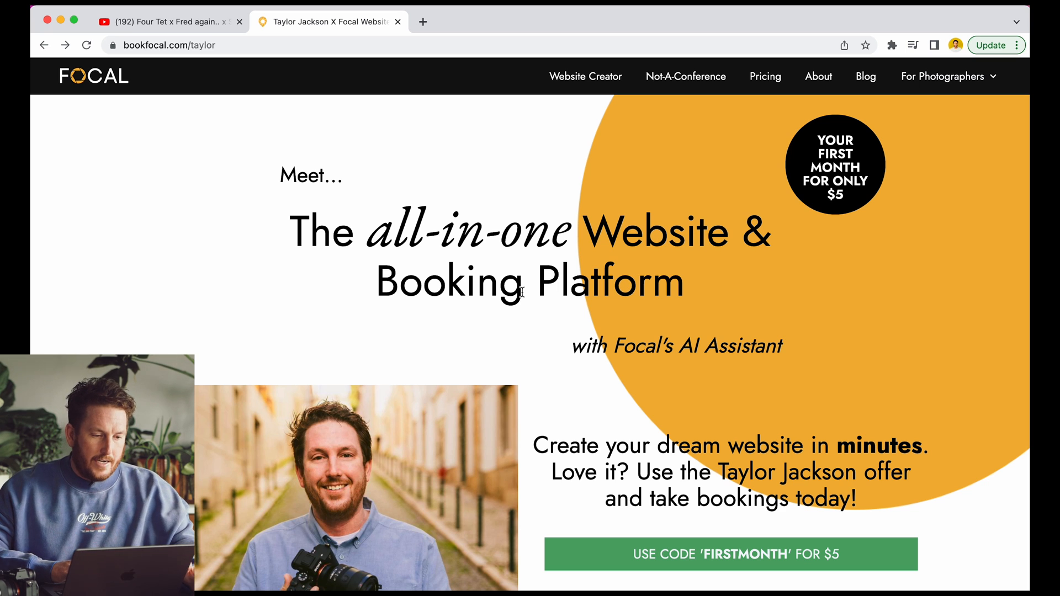
Step: Browse the Focal landing page and its website foundations before starting
left_click(169, 44)
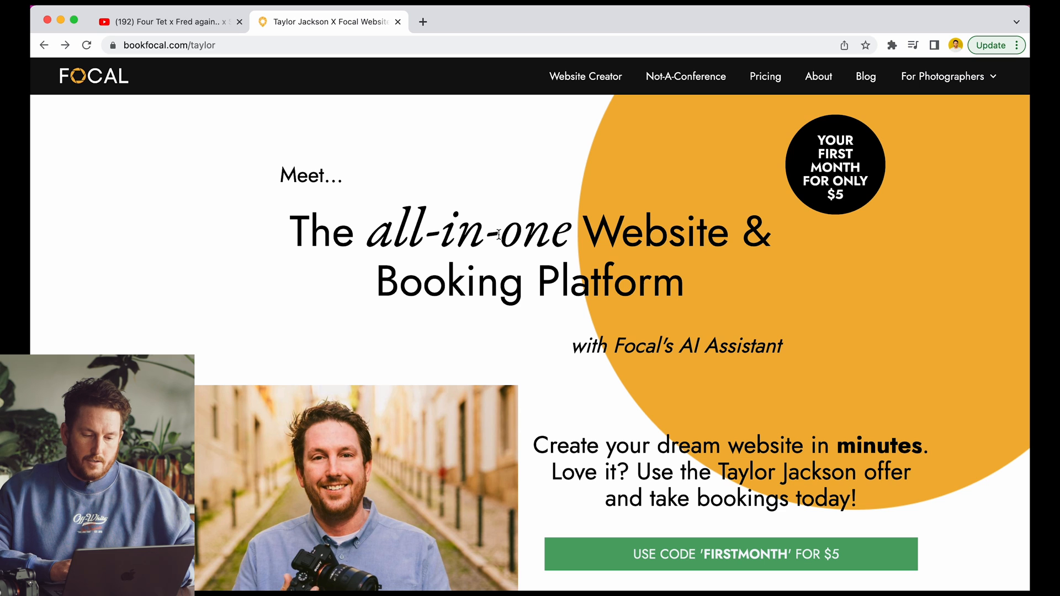
scroll("down", 3)
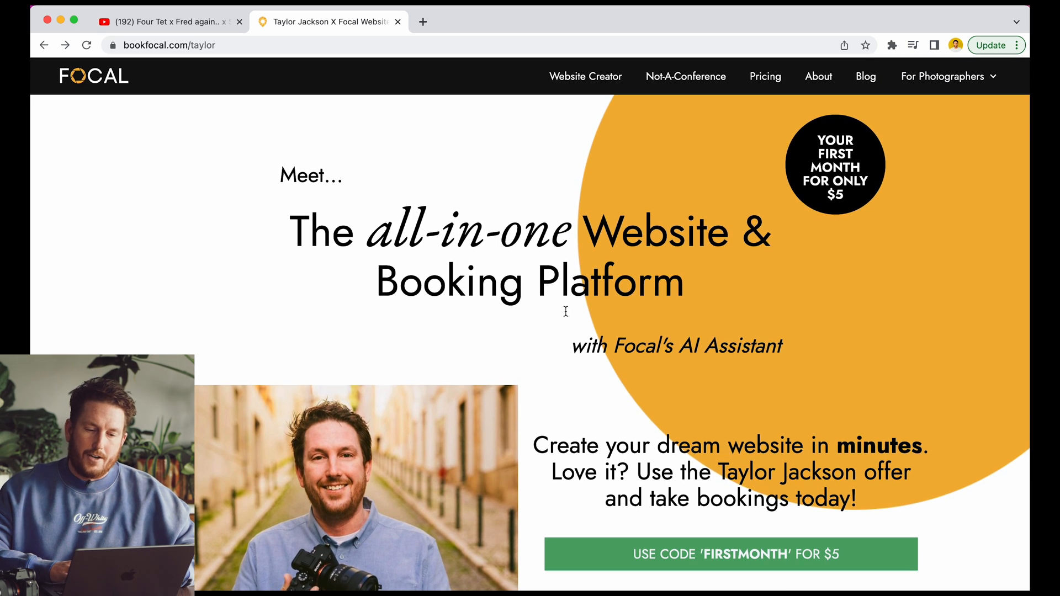
scroll("down", 3)
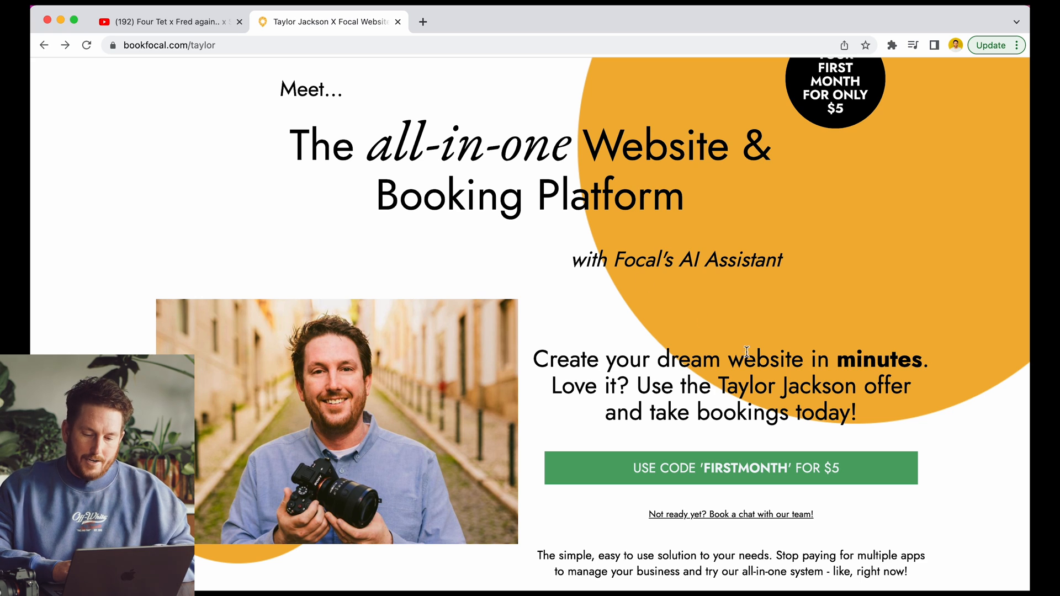
scroll("up", 3)
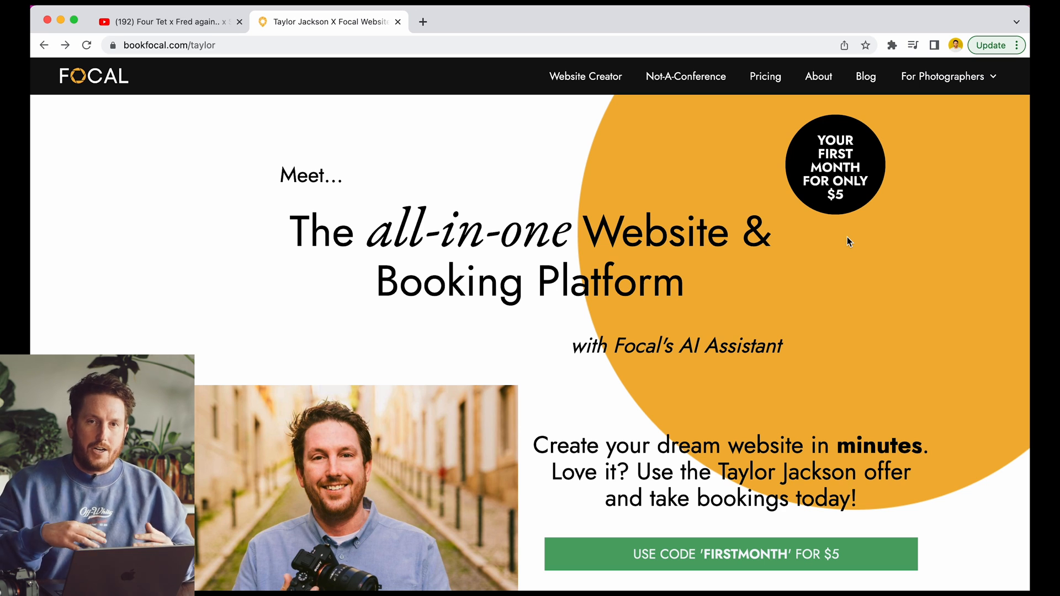
mouse_move(804, 287)
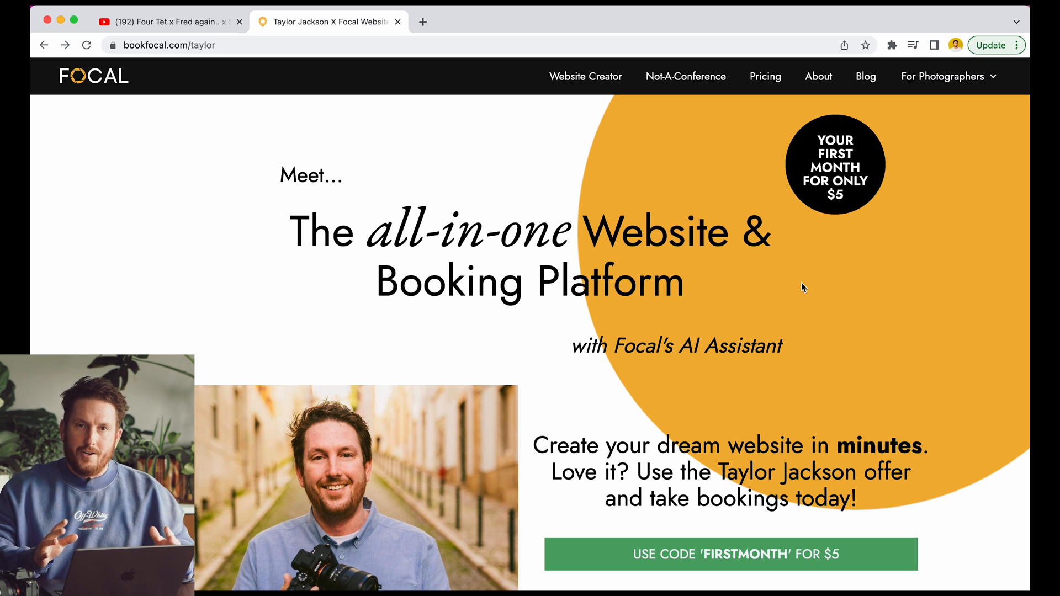
scroll("down", 3)
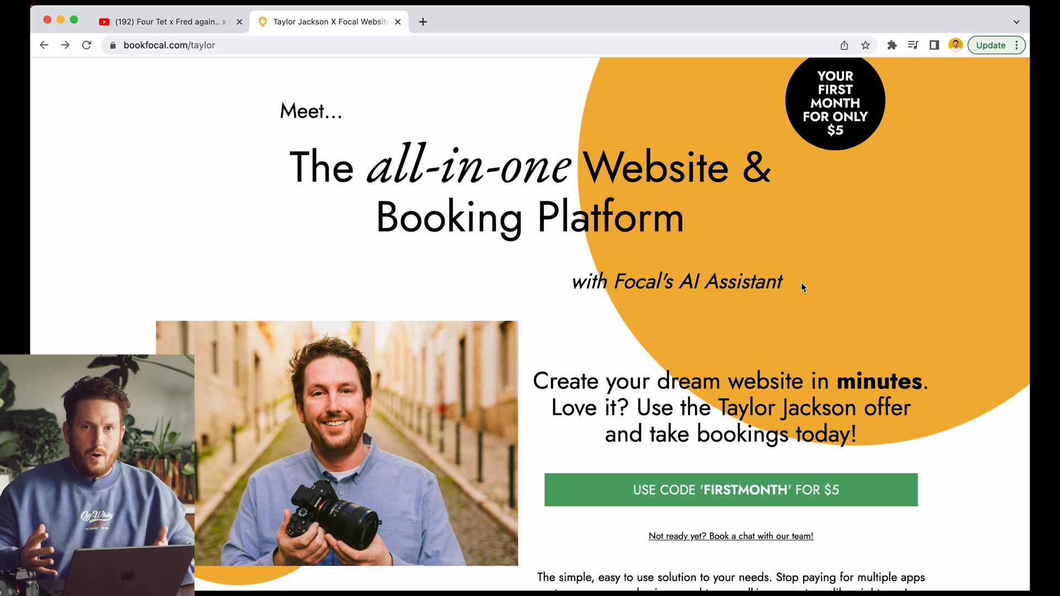
mouse_move(718, 507)
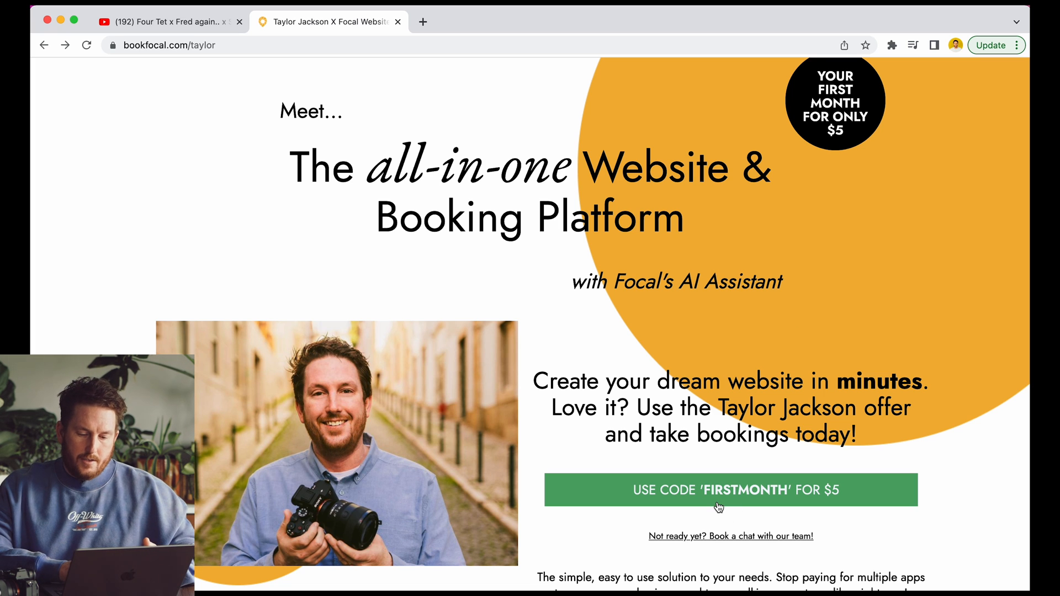
Step: Claim the FIRSTMONTH $5 offer and choose the Wanderlust template for a new site
left_click(730, 490)
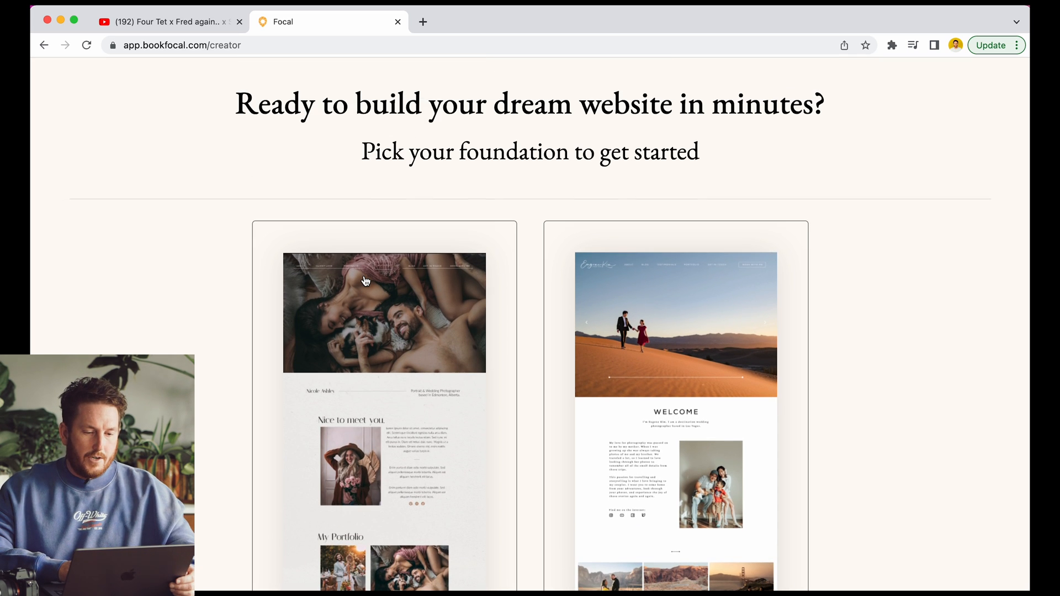
scroll("down", 3)
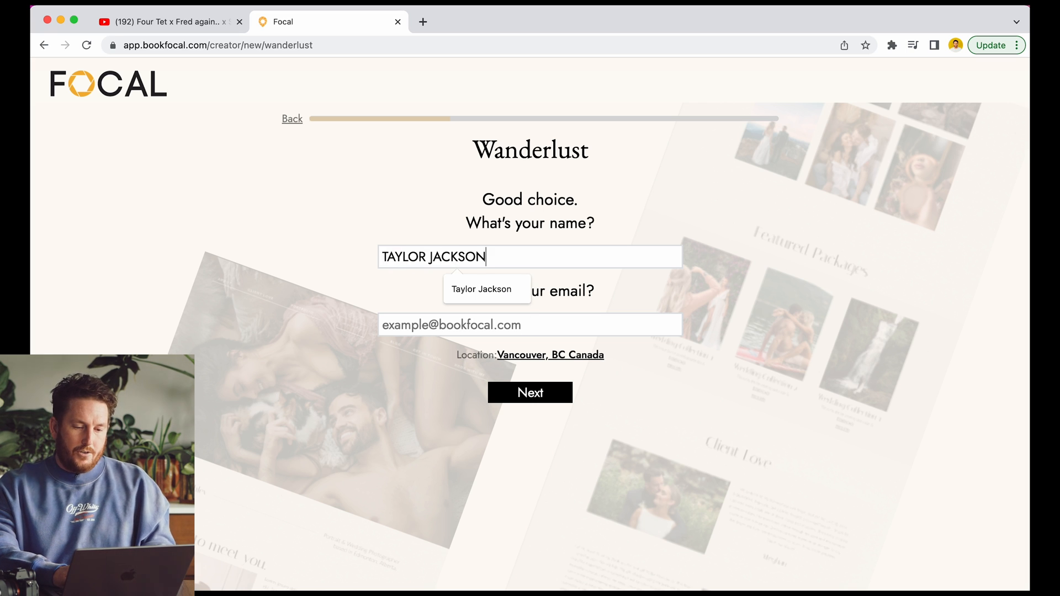
Step: Accept the autofilled name Taylor Jackson and start entering a new location
left_click(480, 289)
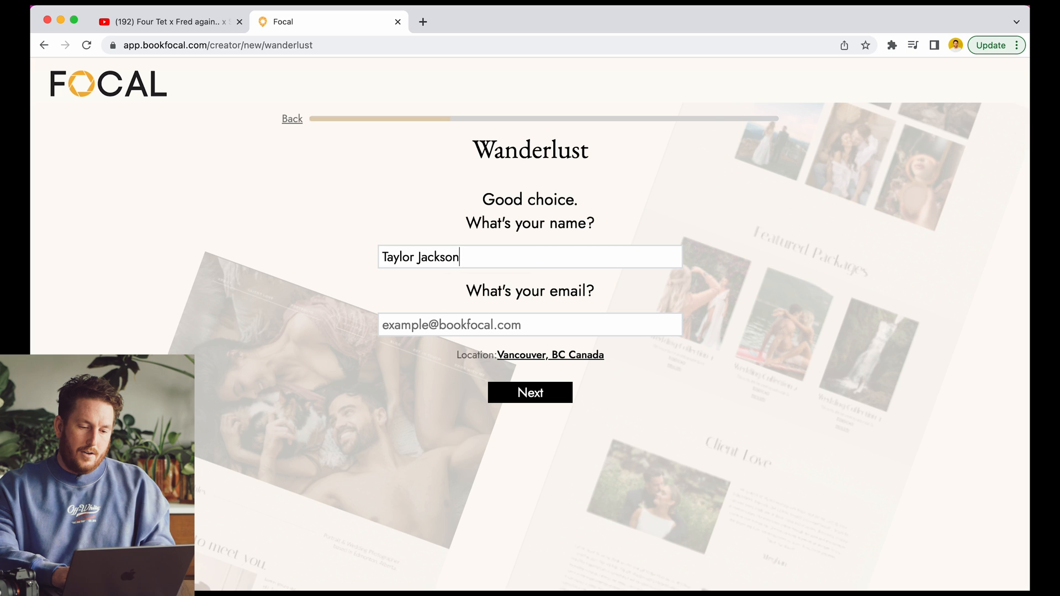
left_click(550, 354)
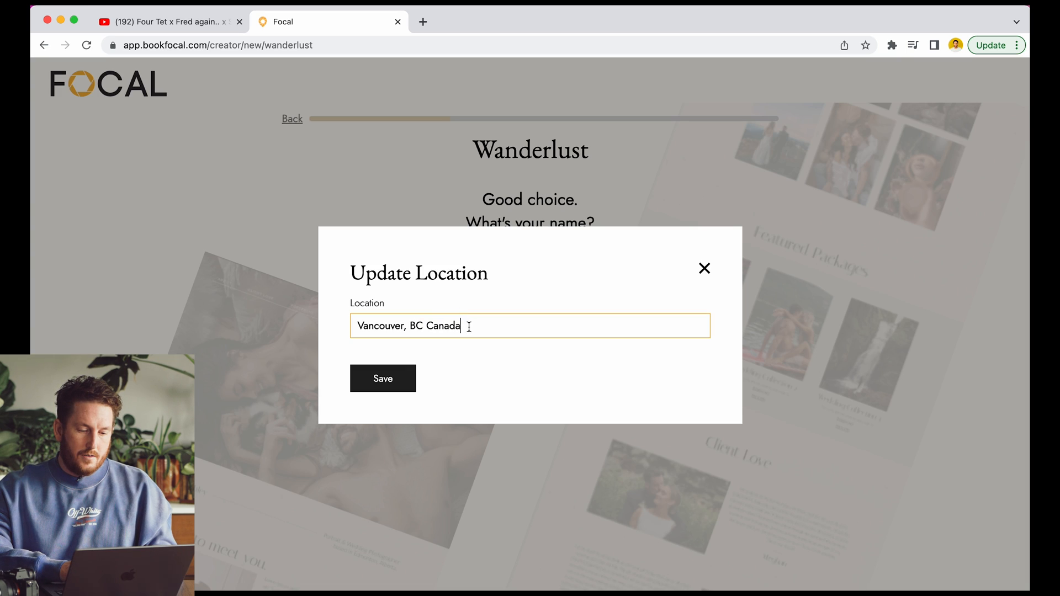
type("Water")
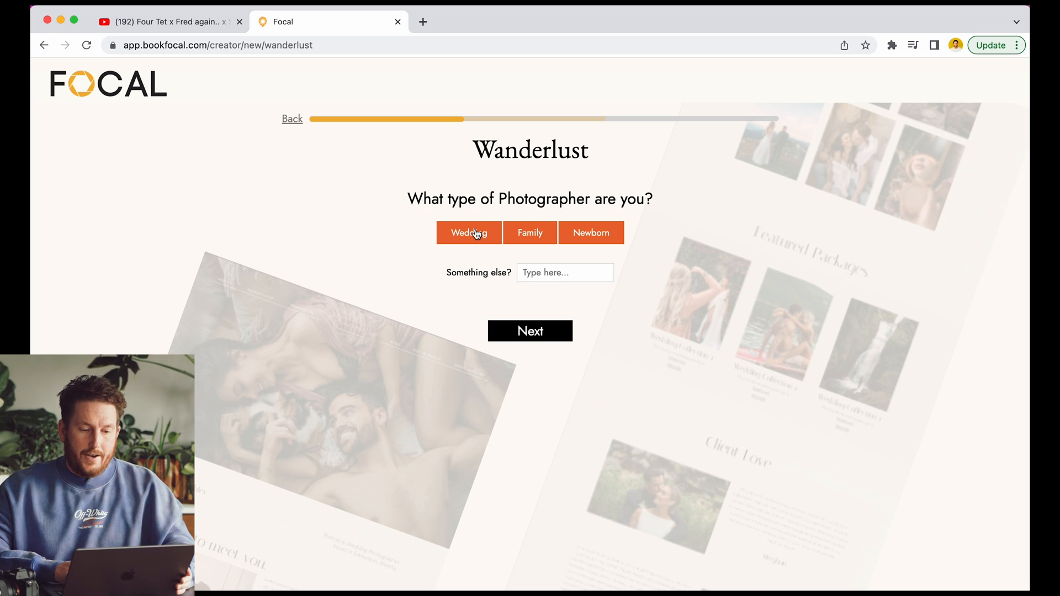
Step: Choose Wedding as the photographer type and continue to image upload
left_click(468, 233)
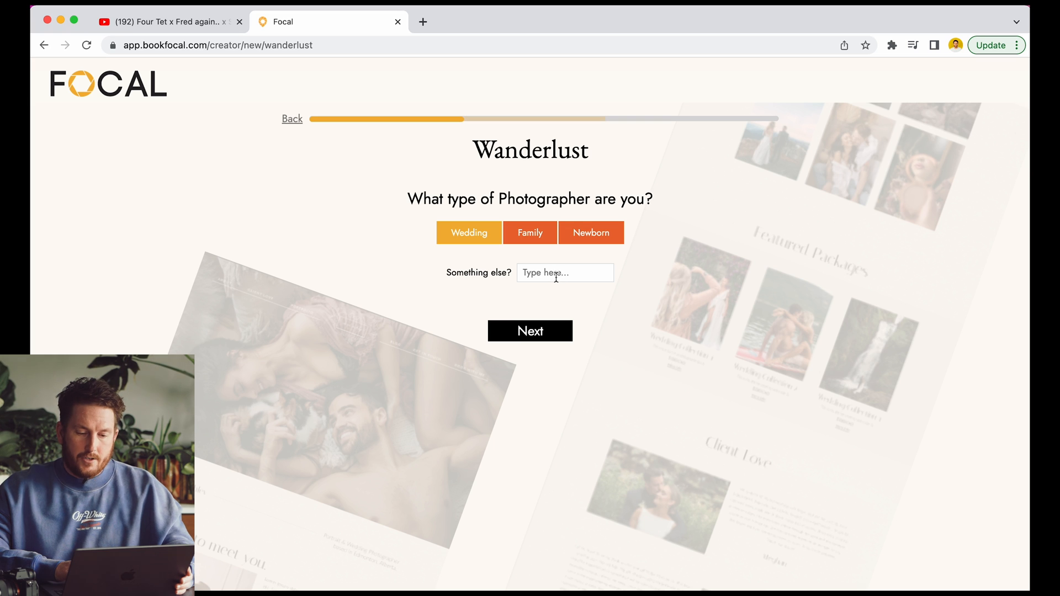
left_click(529, 330)
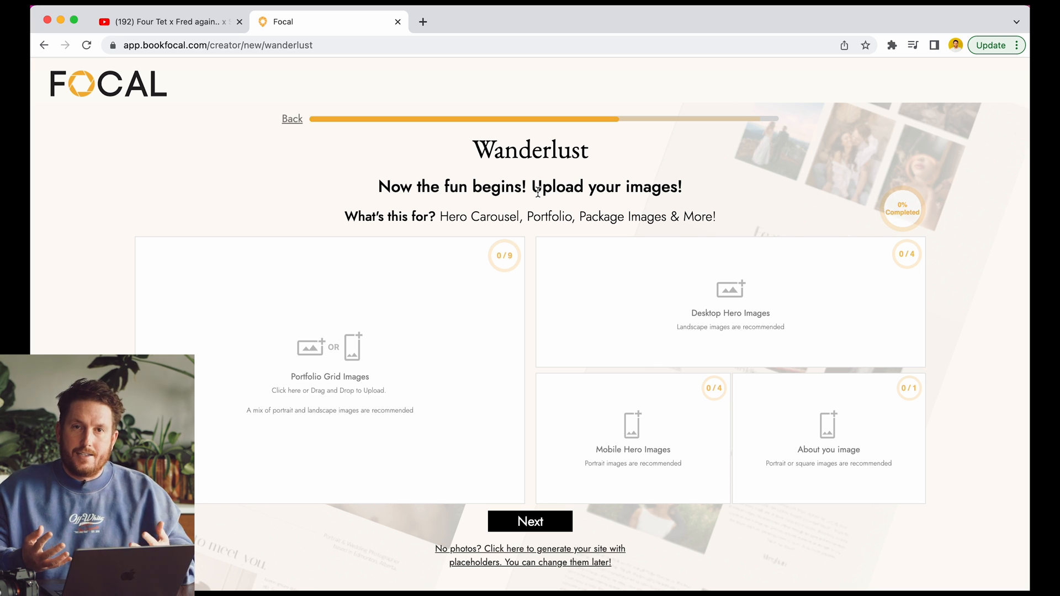
mouse_move(546, 192)
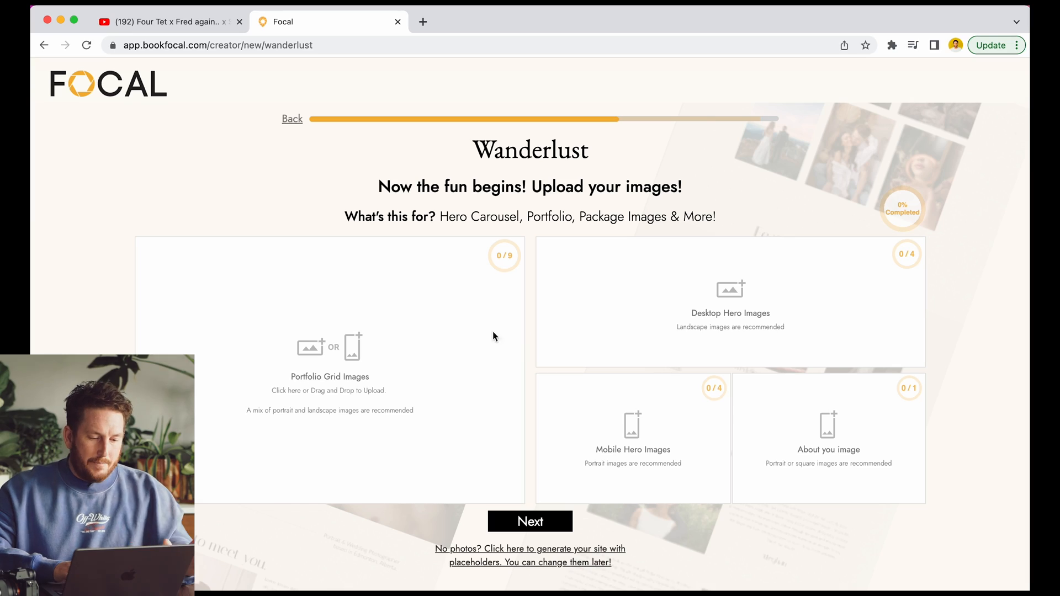
mouse_move(472, 360)
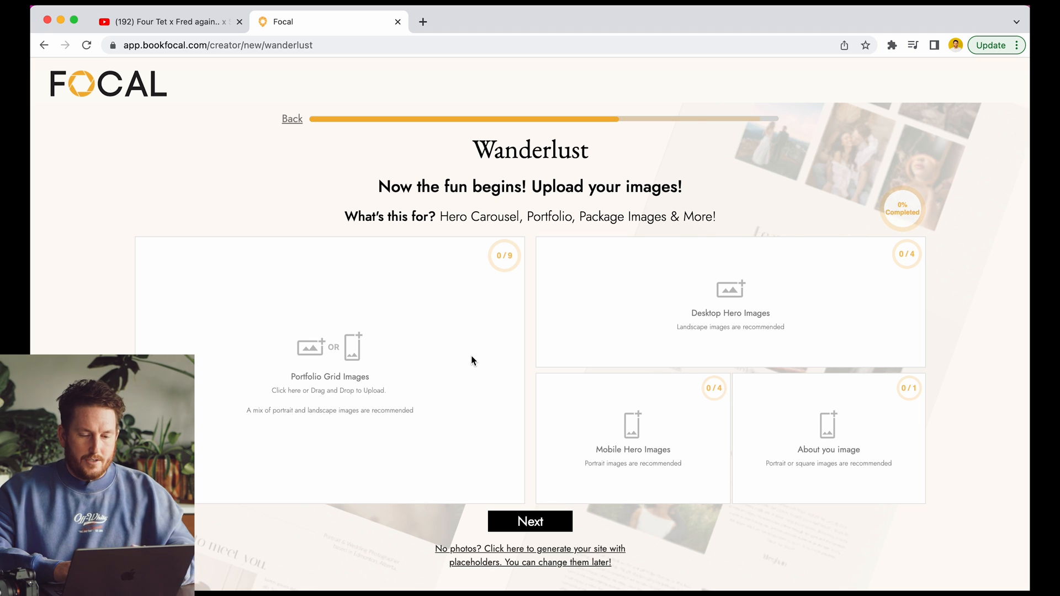
mouse_move(671, 332)
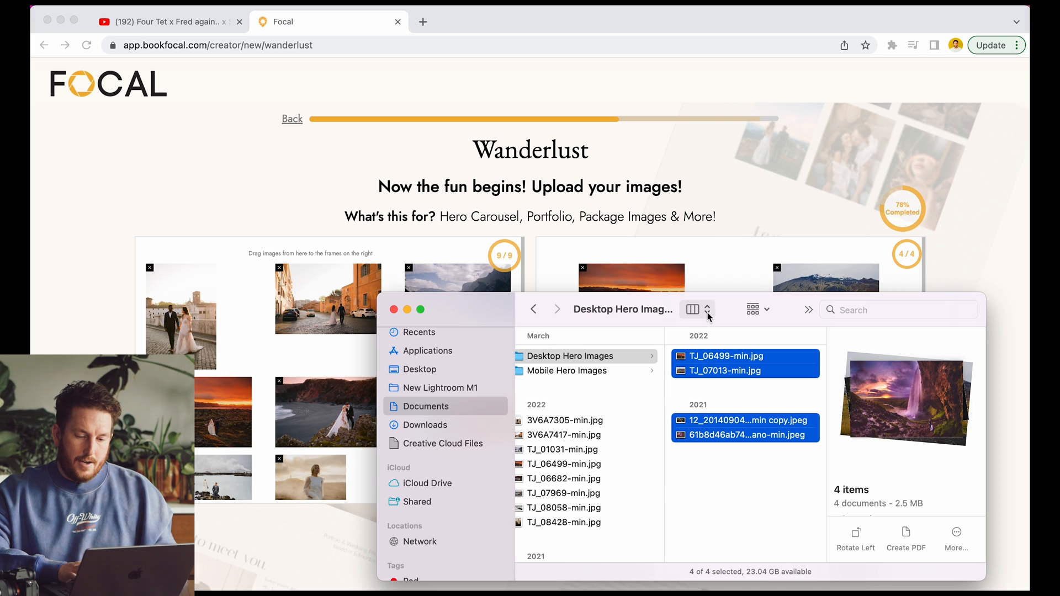
Step: Add the mobile hero and about-you images so image upload reaches 100%
left_click(567, 371)
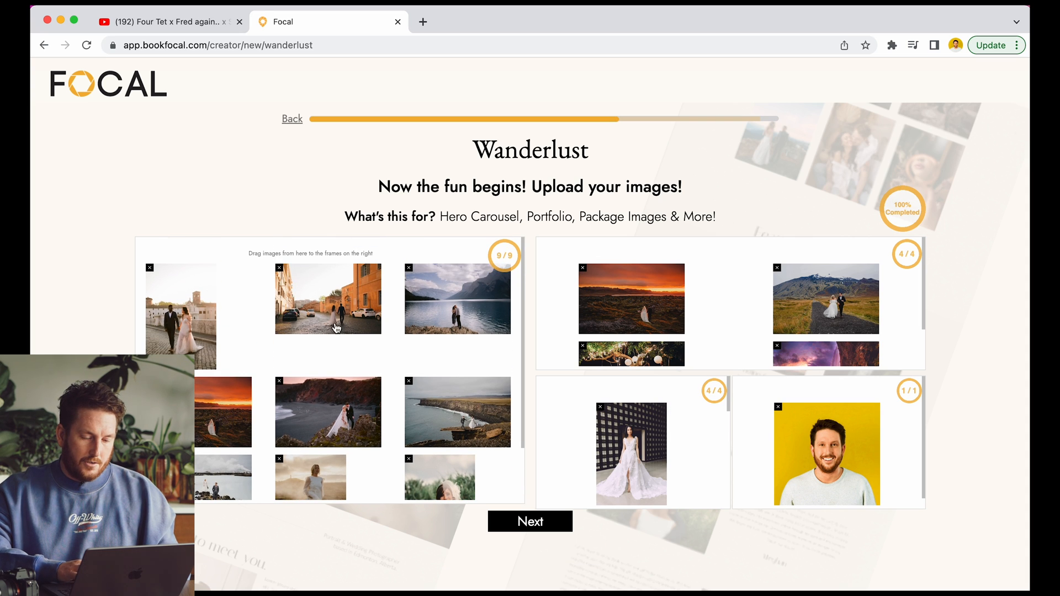
scroll("down", 3)
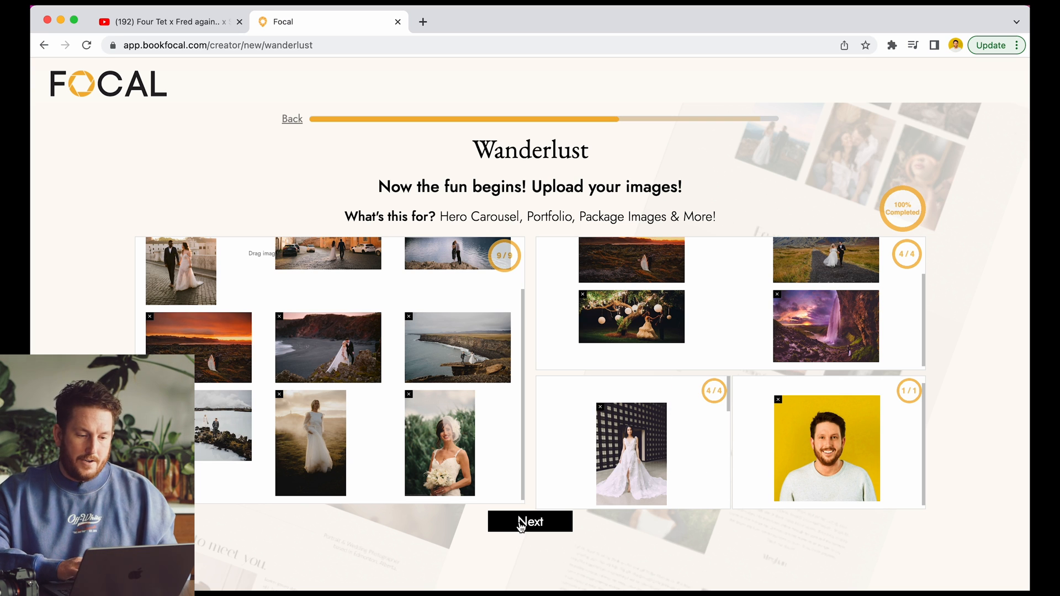
Step: Generate the Wanderlust site and review the Taylor Jackson Photography homepage
left_click(529, 521)
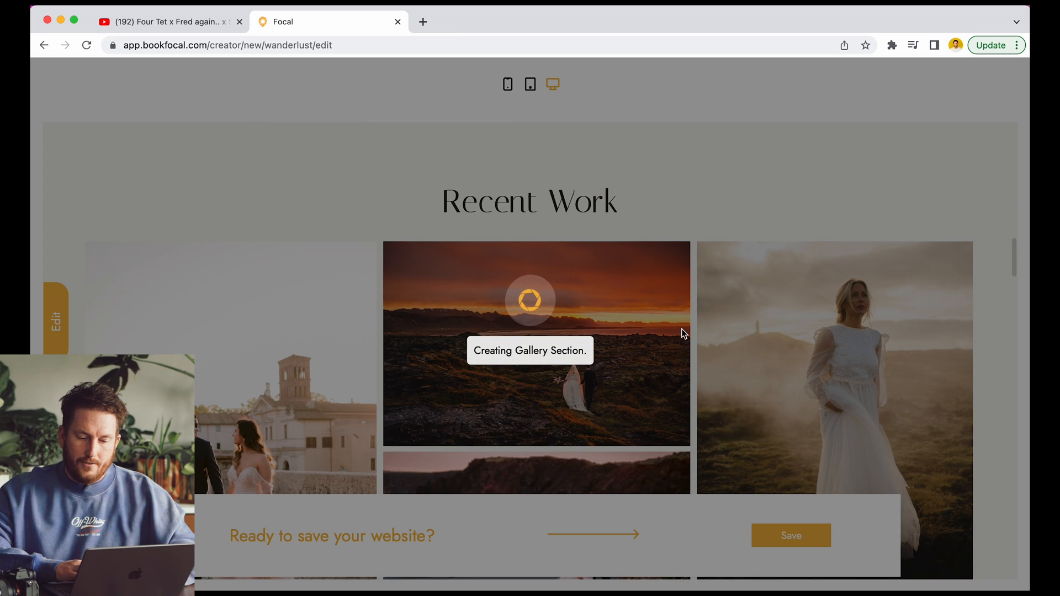
mouse_move(689, 330)
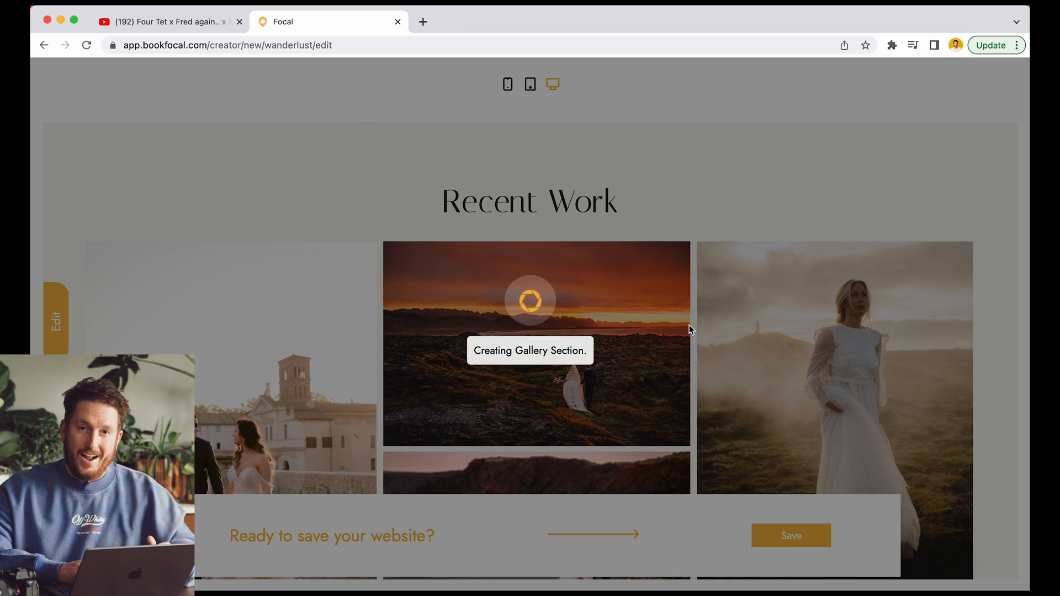
scroll("down", 3)
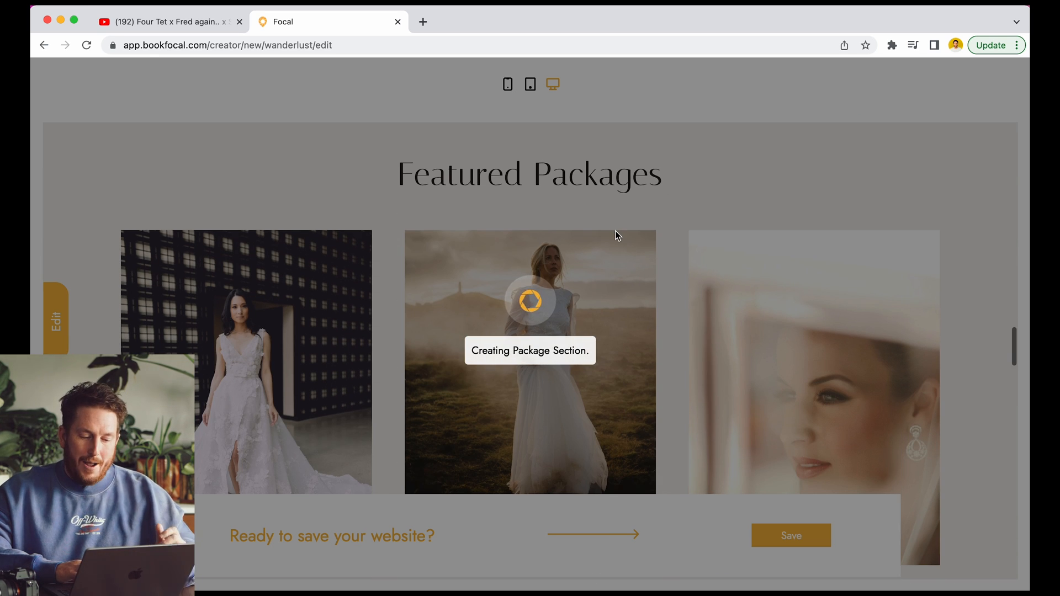
scroll("down", 3)
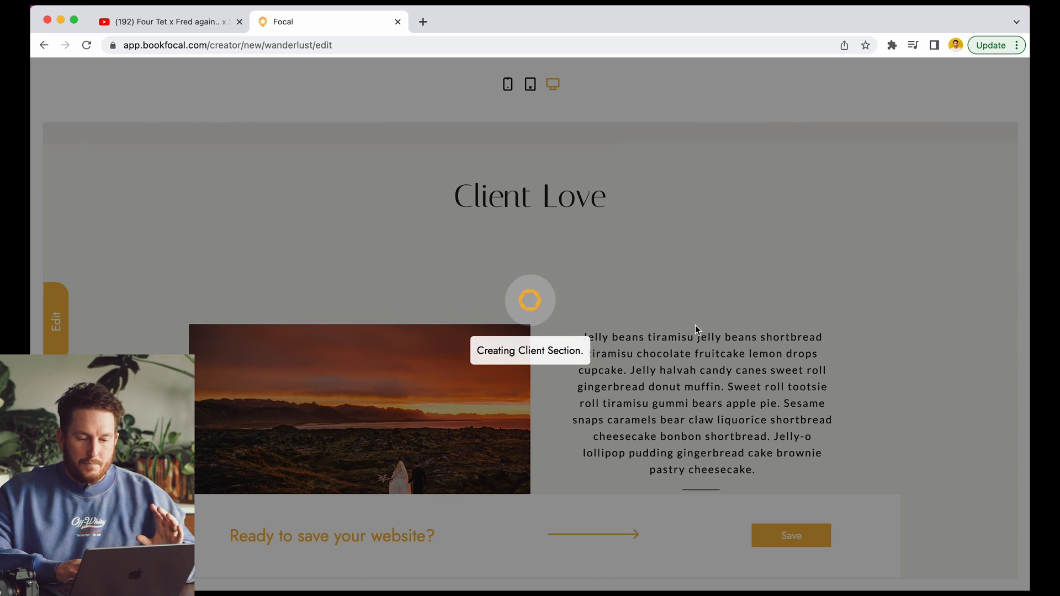
scroll("down", 3)
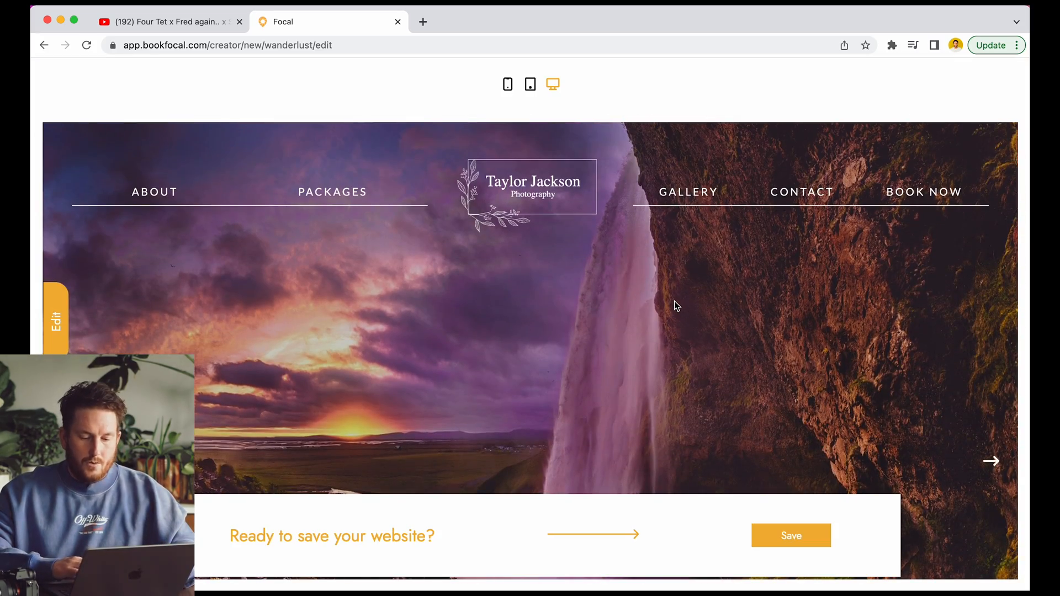
left_click(991, 462)
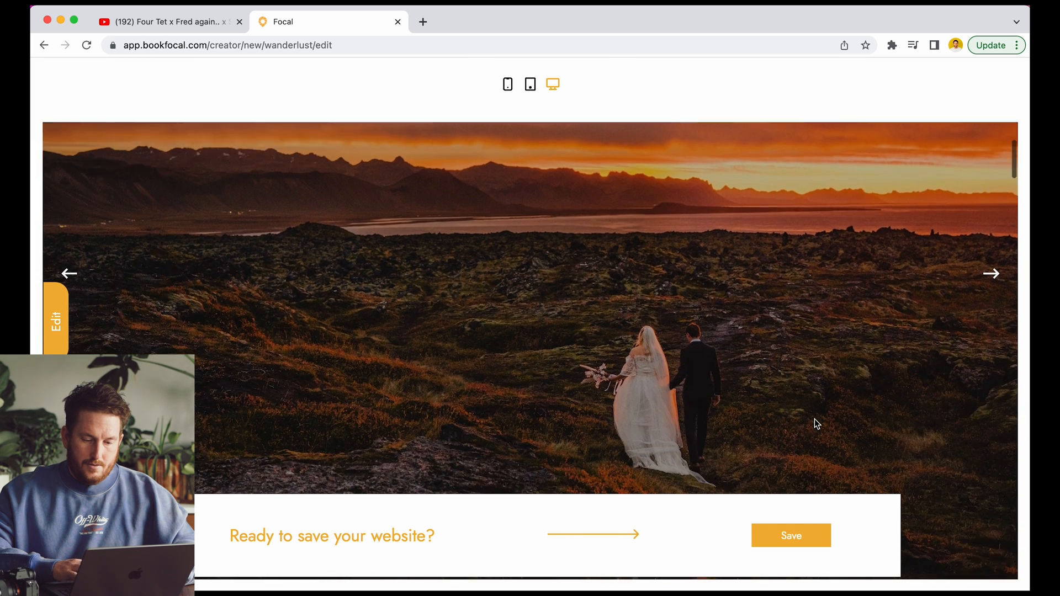
scroll("down", 3)
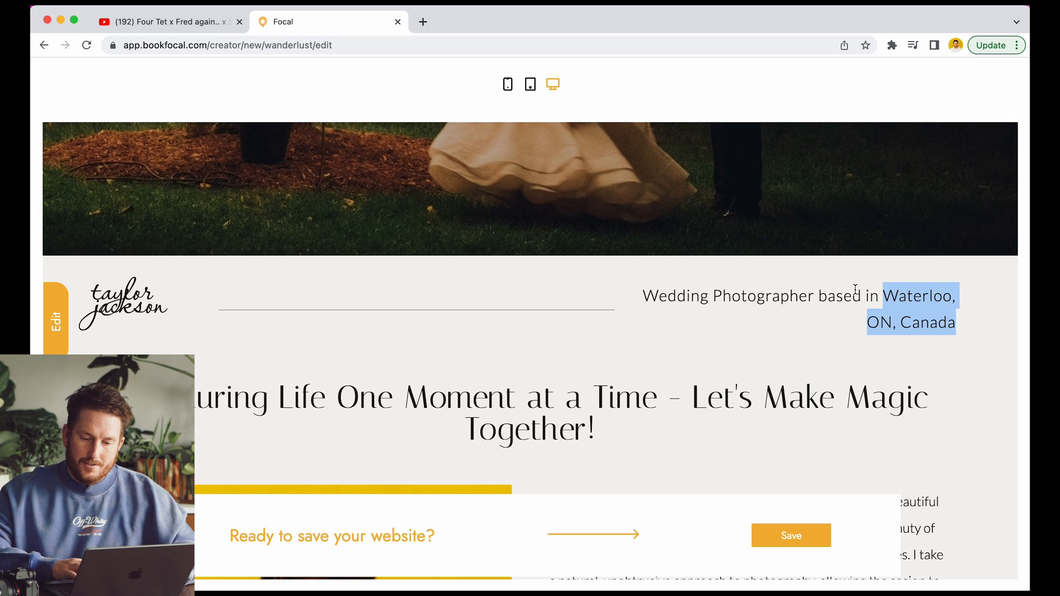
scroll("down", 3)
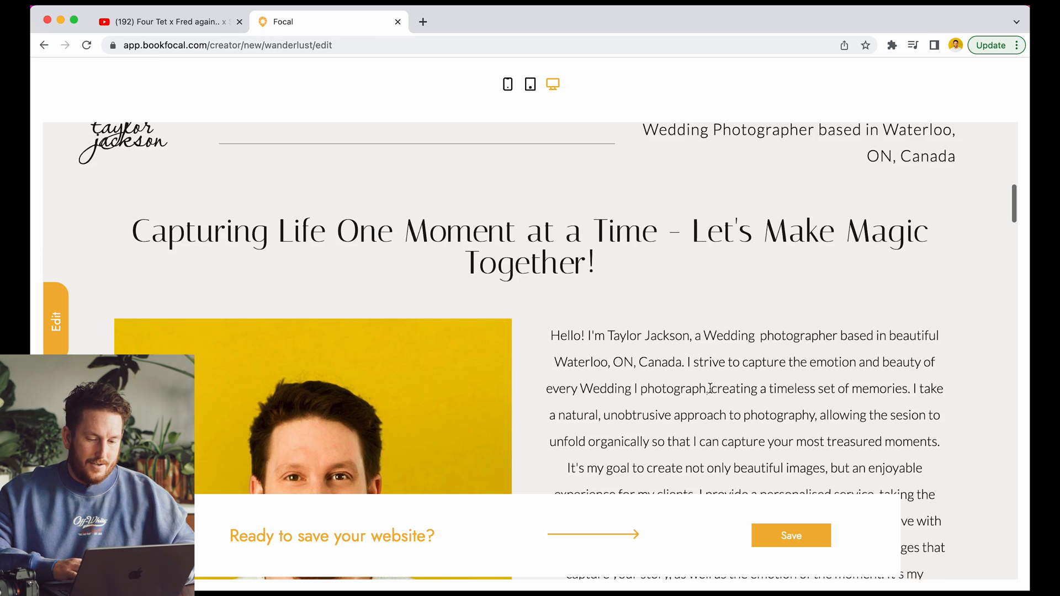
scroll("down", 3)
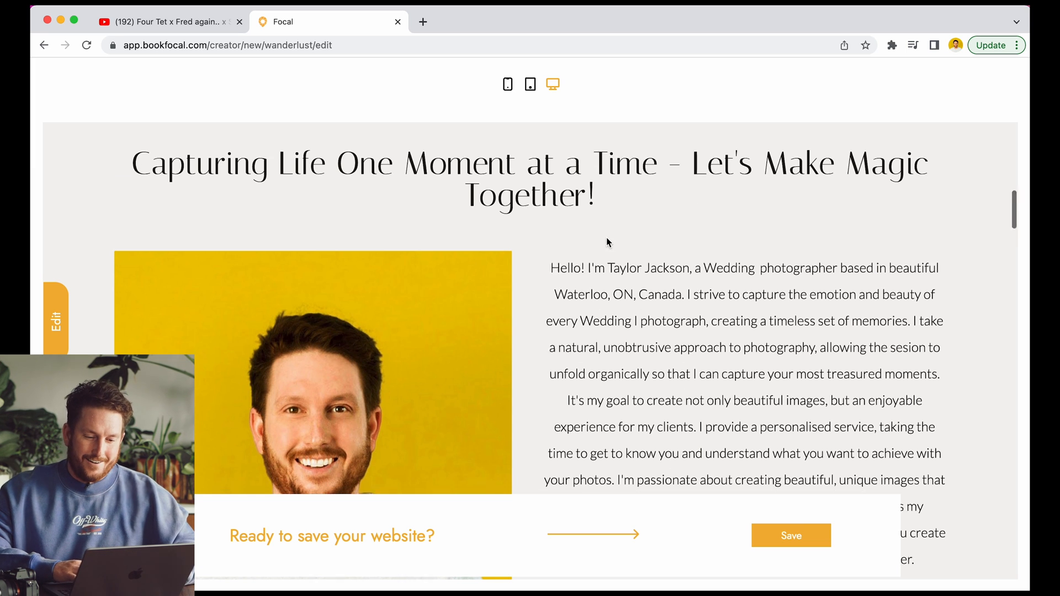
scroll("down", 3)
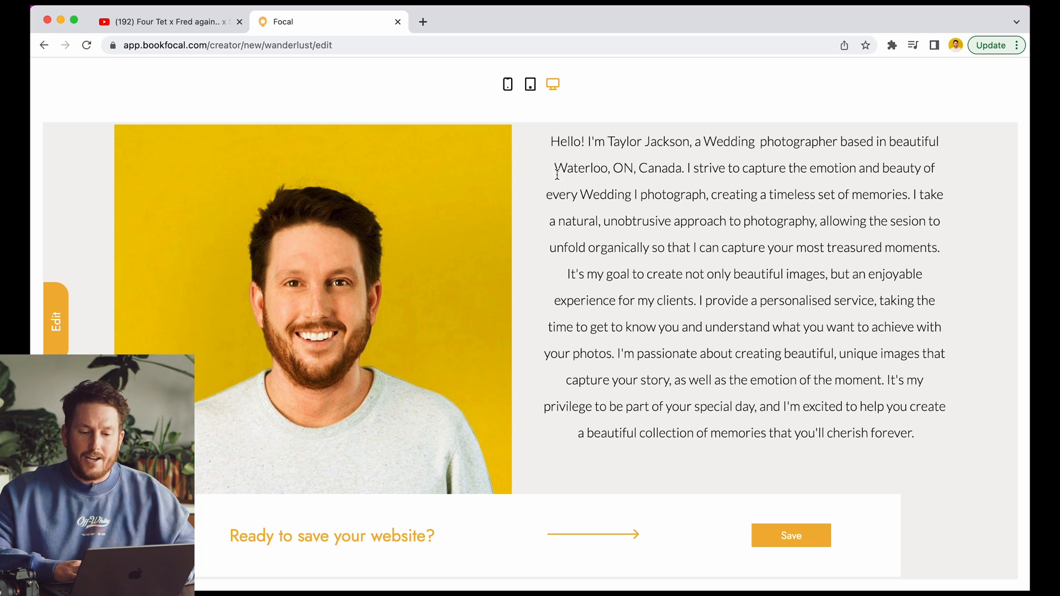
mouse_move(580, 194)
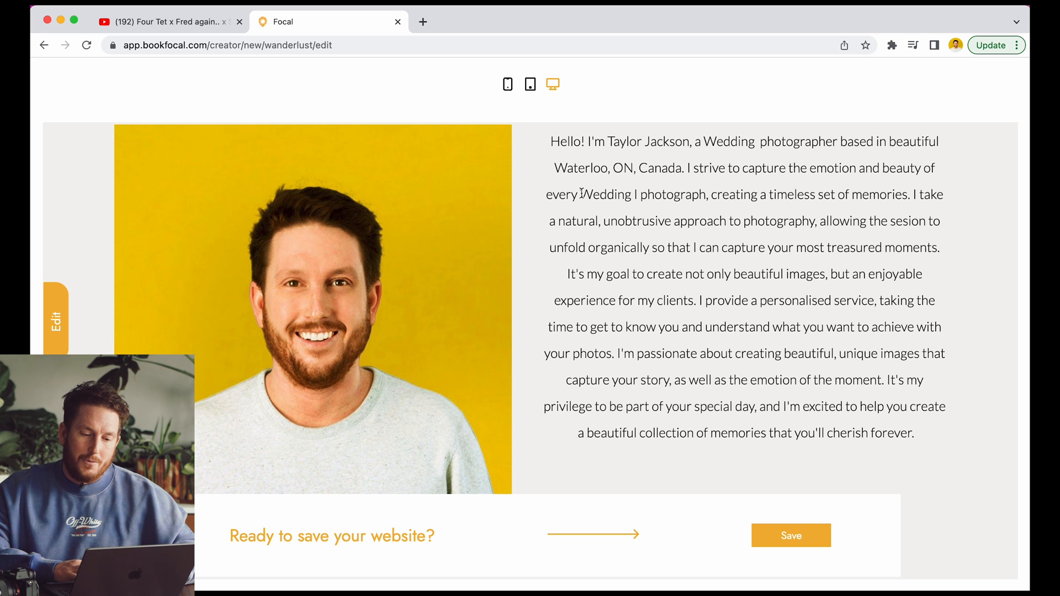
scroll("down", 3)
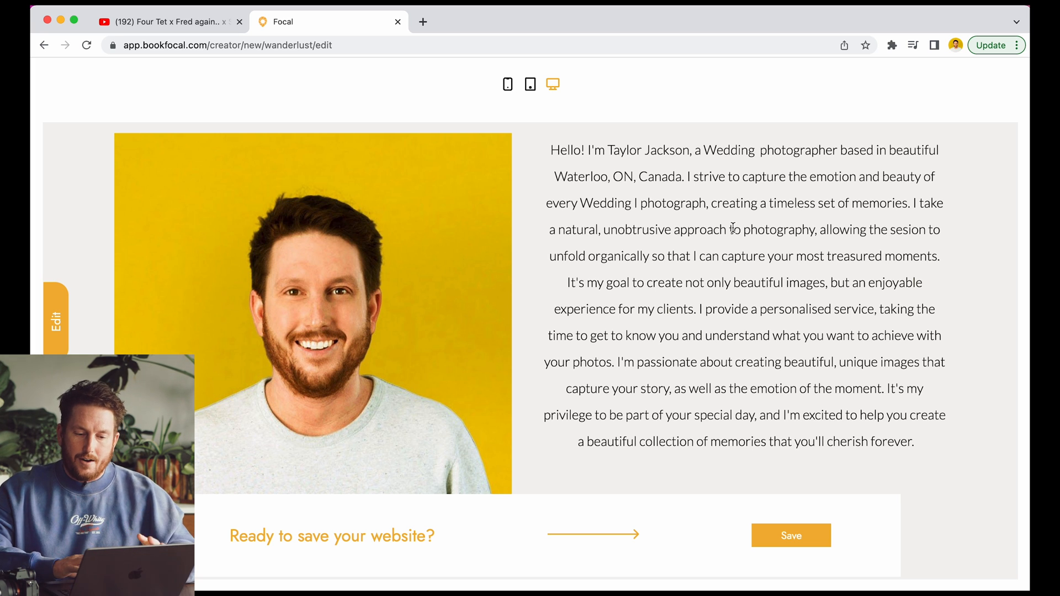
scroll("down", 3)
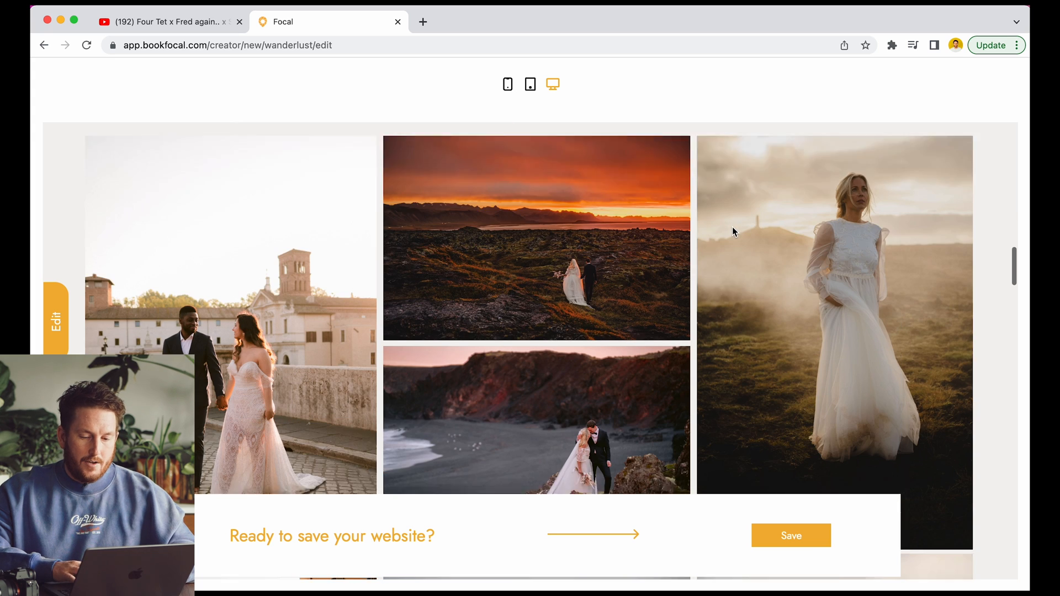
scroll("down", 3)
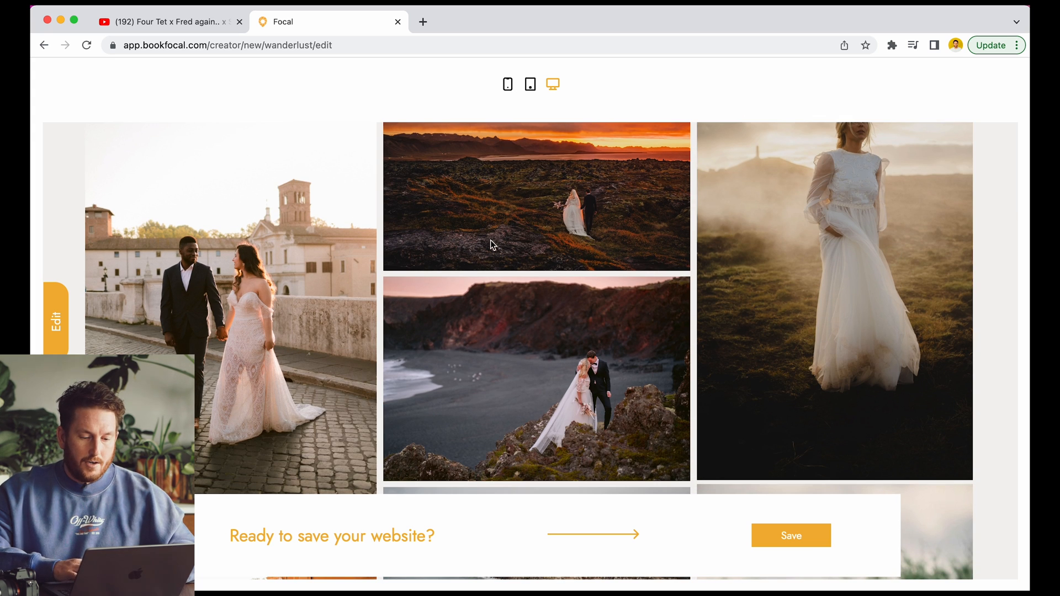
scroll("down", 3)
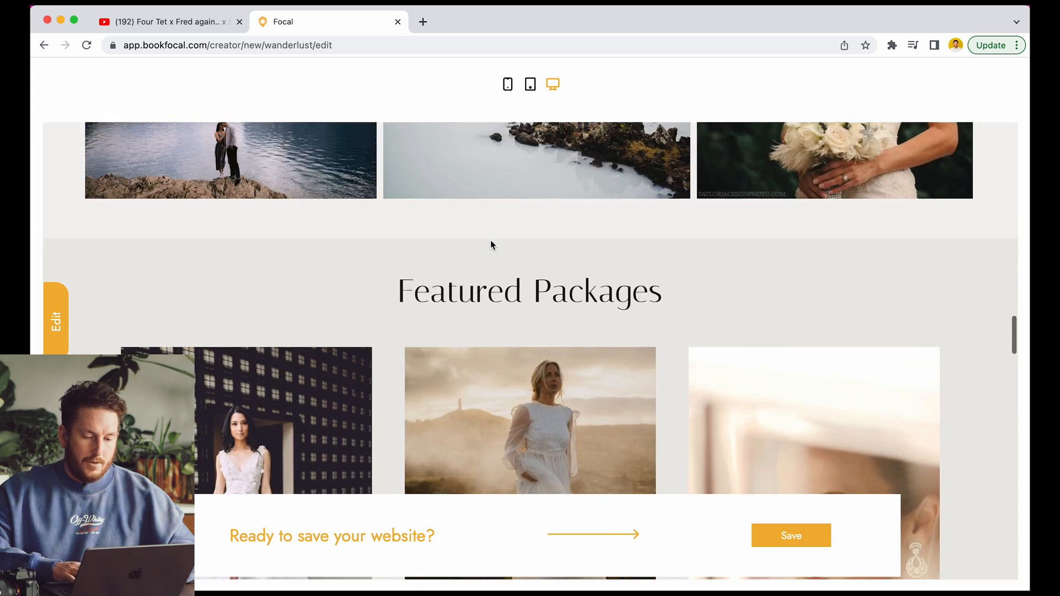
scroll("down", 3)
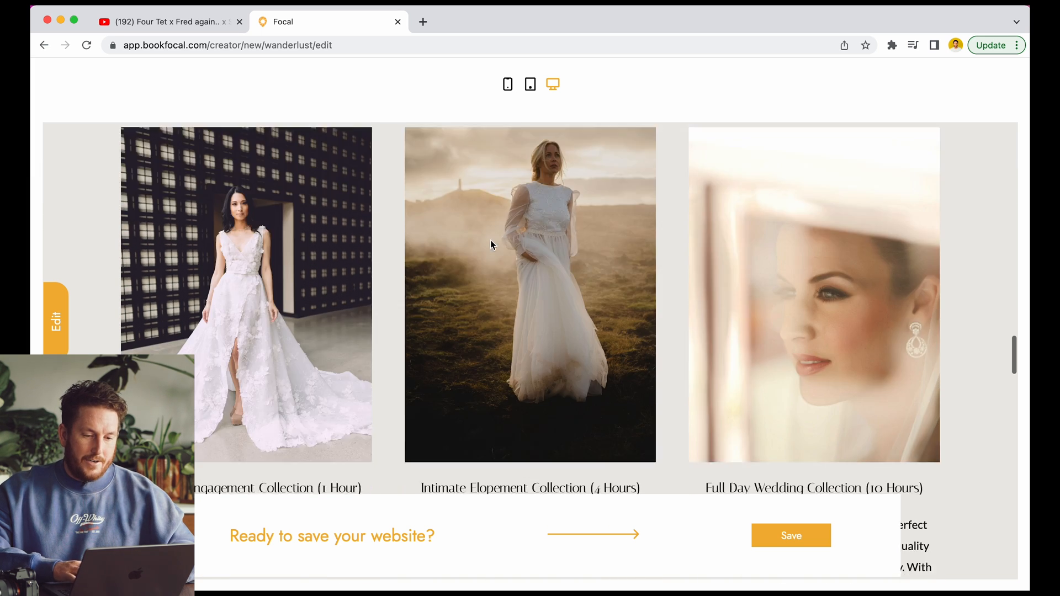
scroll("down", 3)
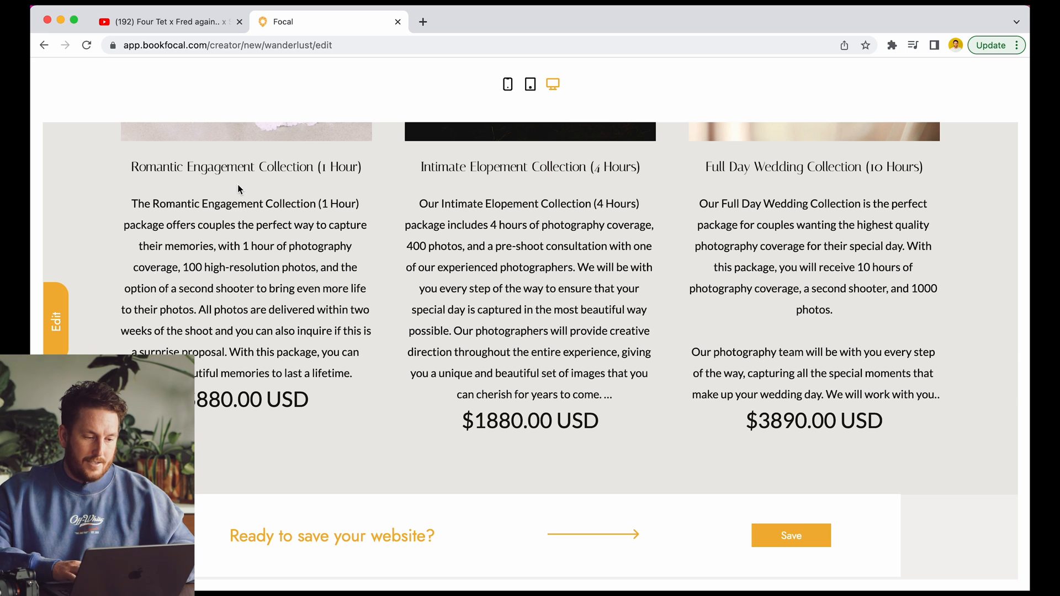
scroll("down", 3)
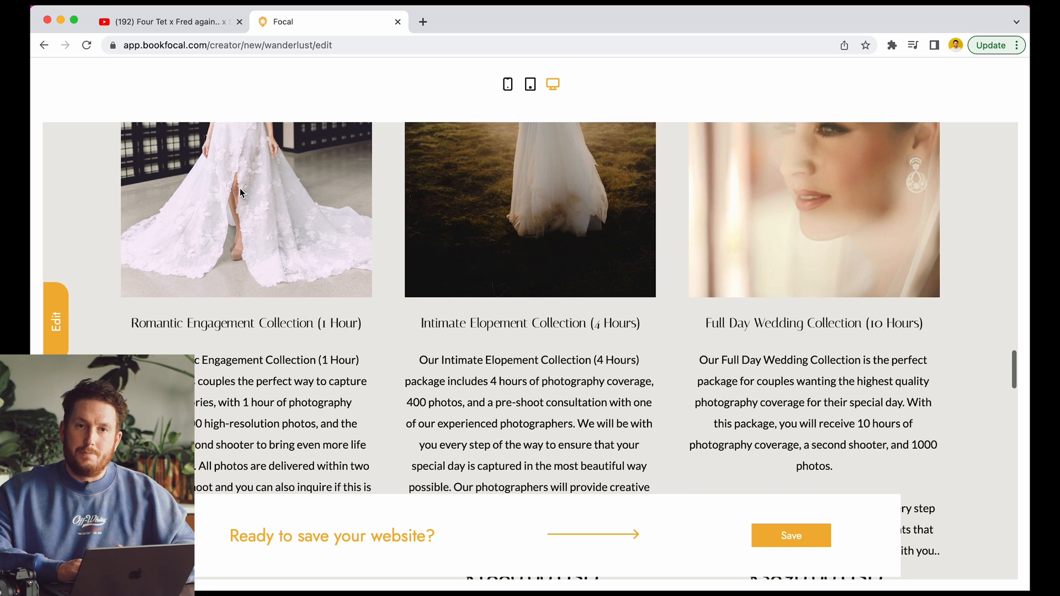
scroll("down", 3)
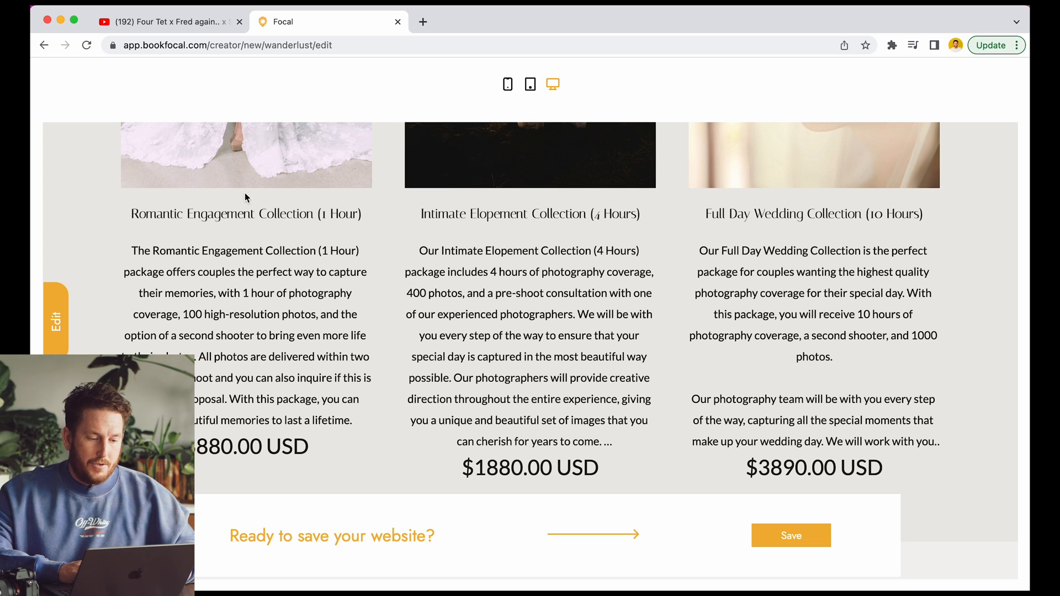
scroll("down", 3)
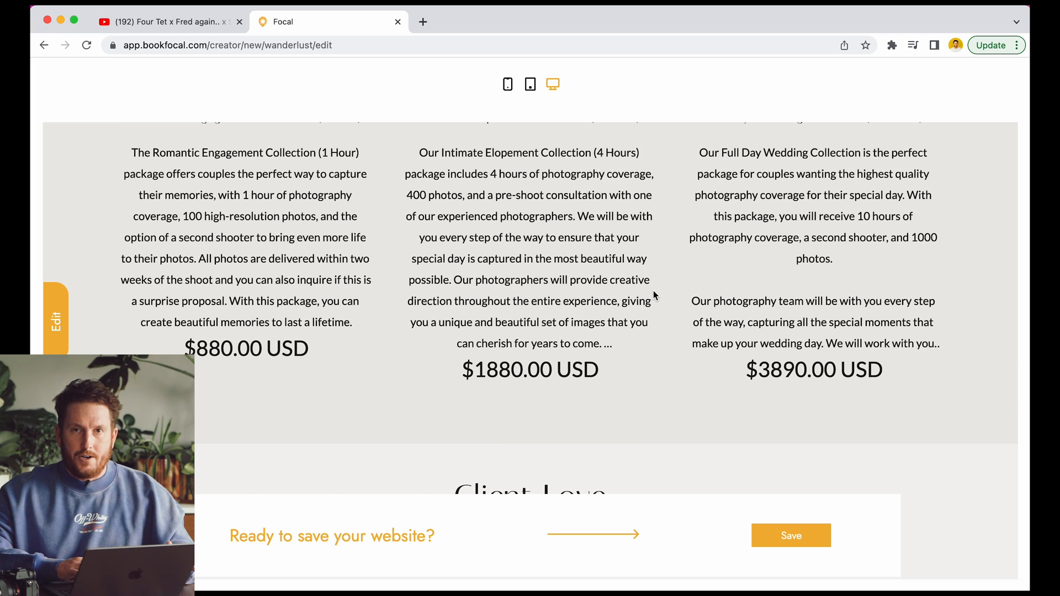
scroll("down", 3)
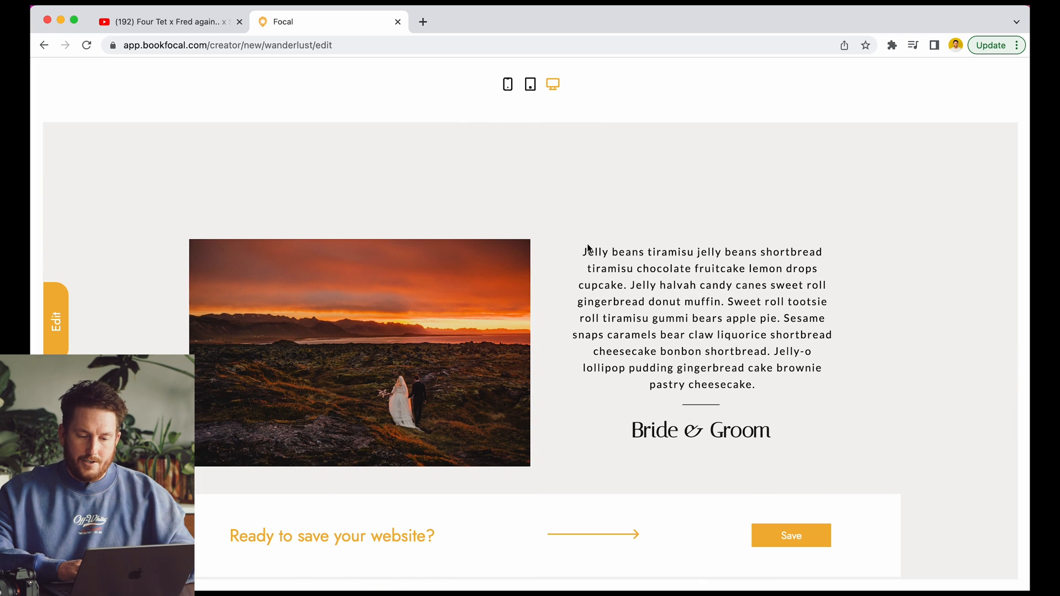
left_click_drag(585, 252, 756, 384)
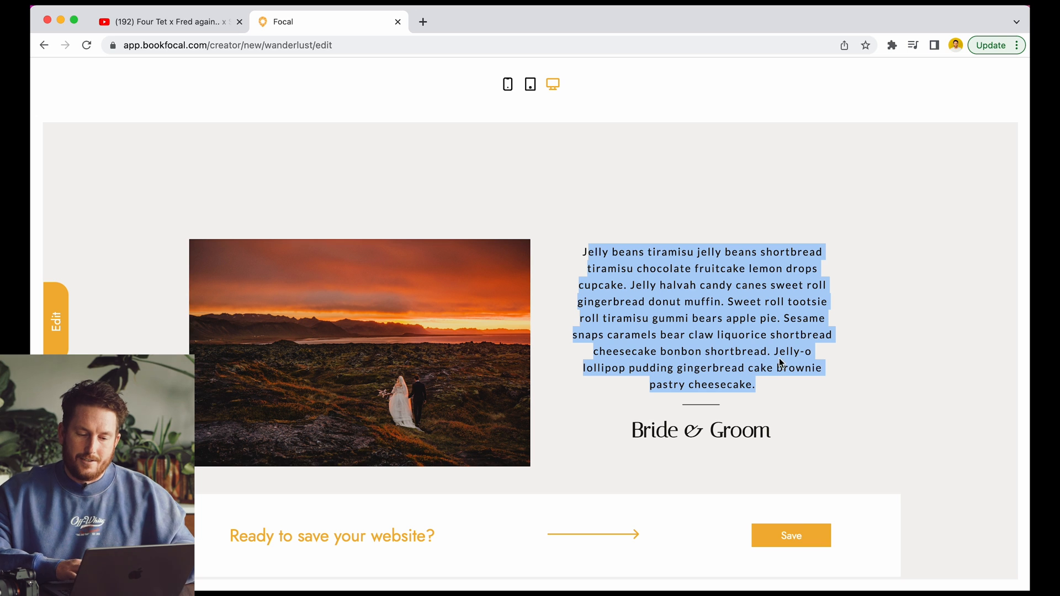
mouse_move(641, 384)
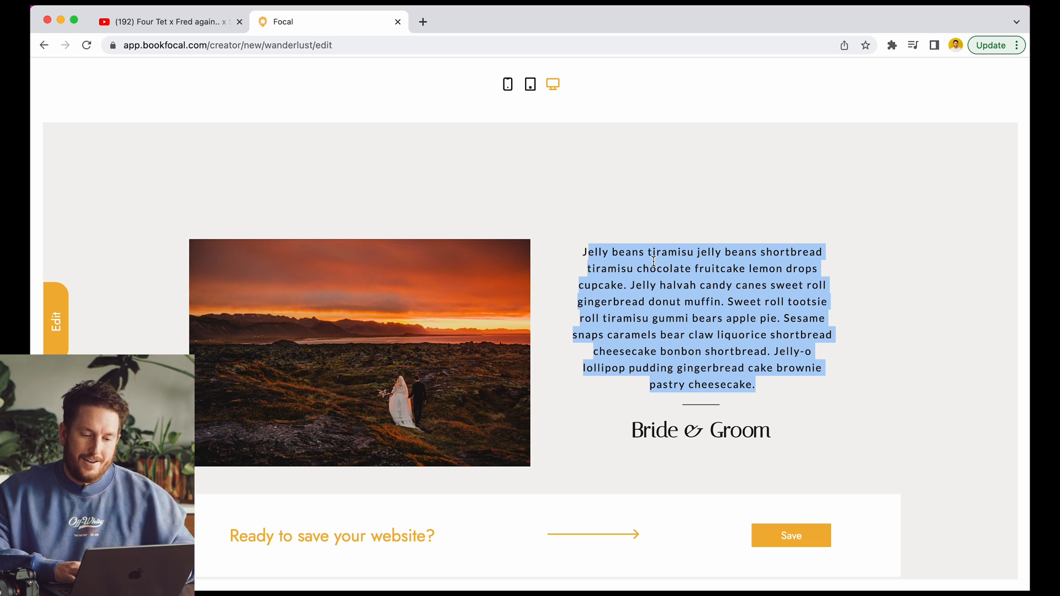
left_click(653, 261)
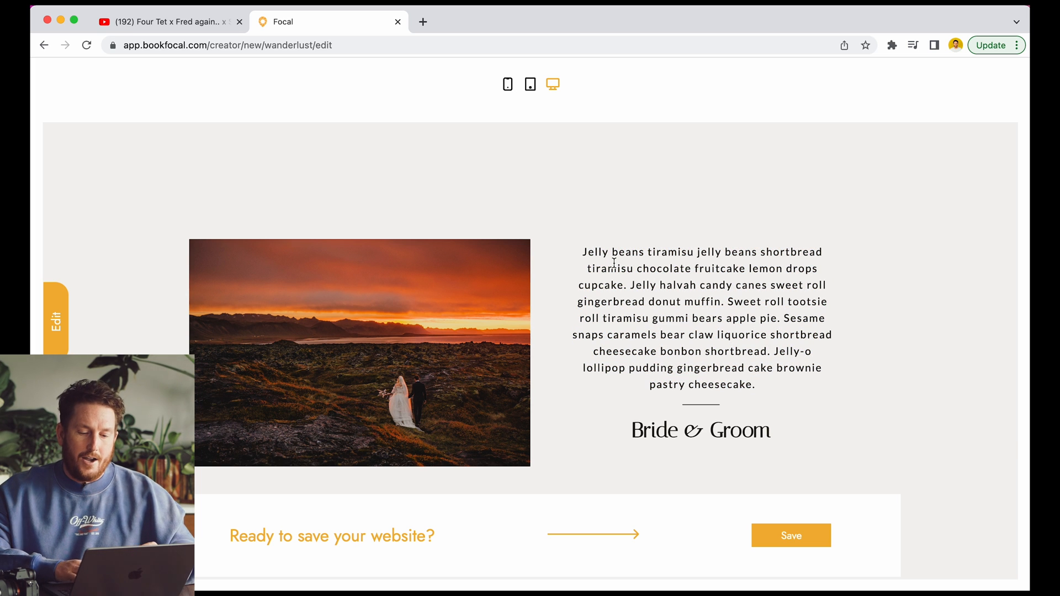
scroll("down", 3)
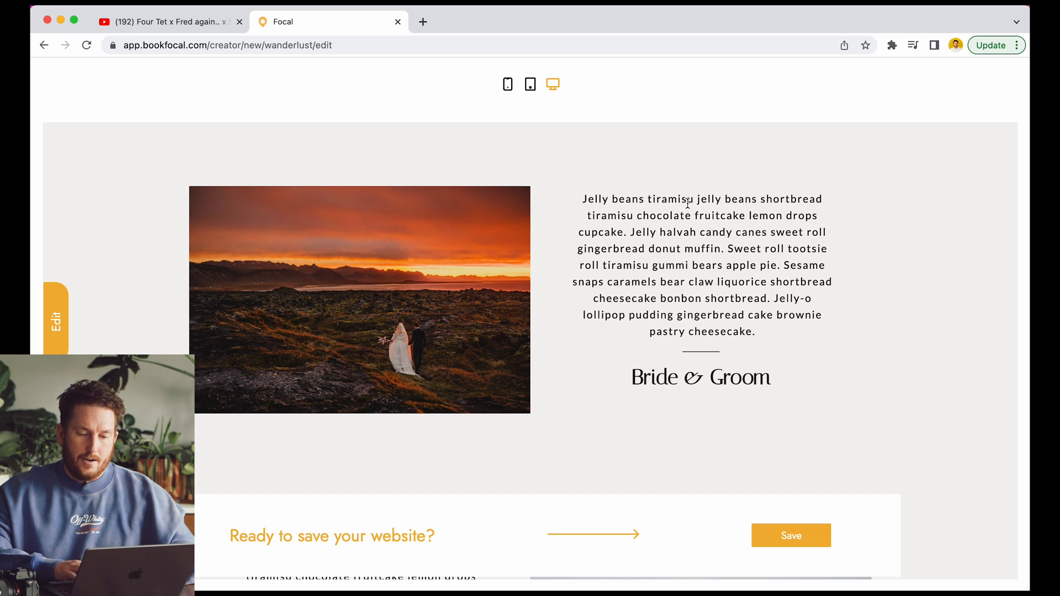
scroll("down", 3)
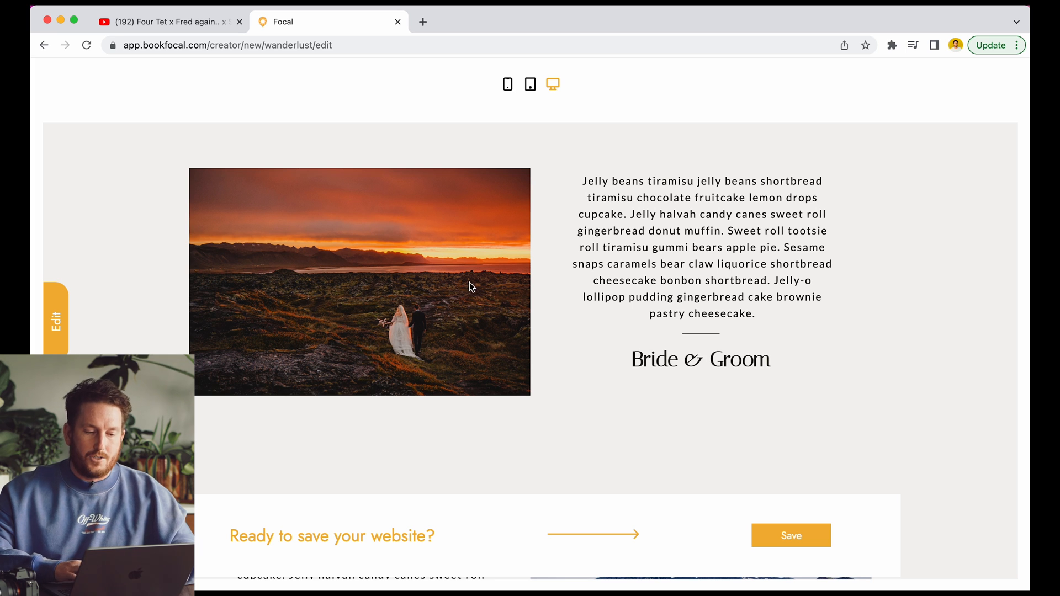
scroll("down", 3)
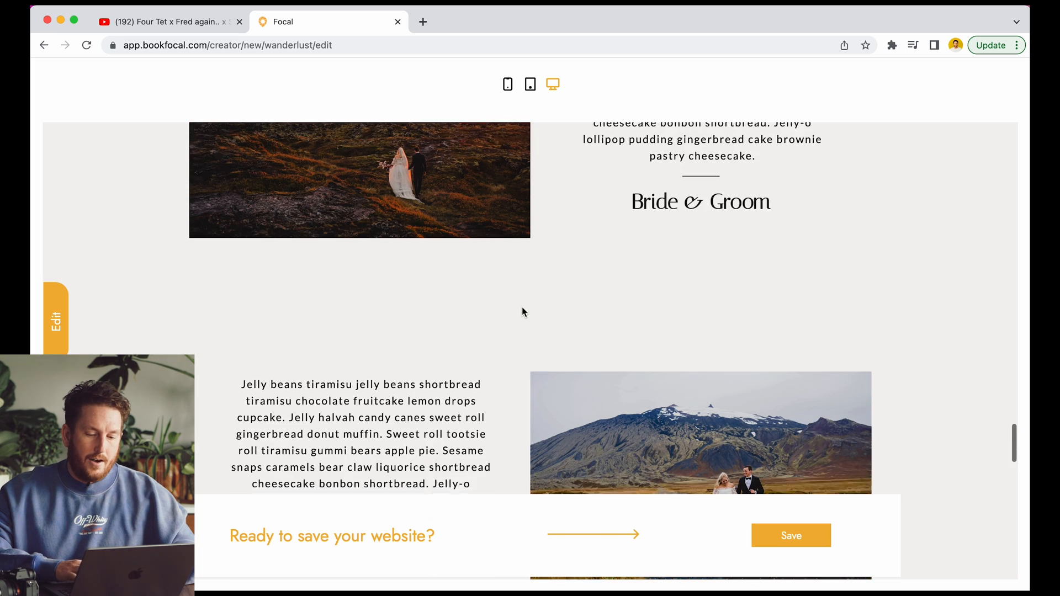
scroll("down", 3)
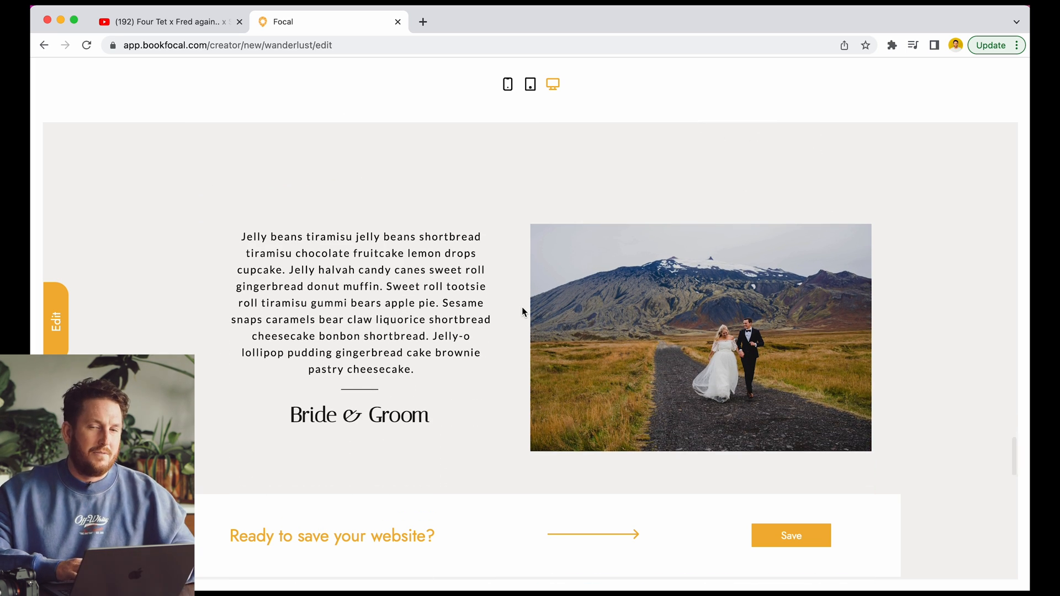
scroll("down", 3)
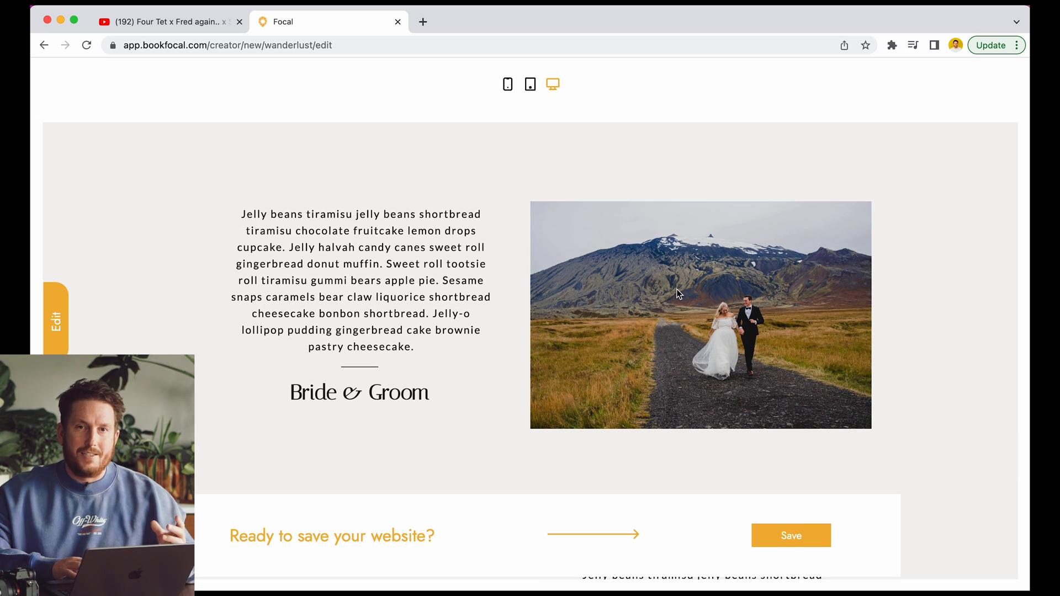
mouse_move(503, 322)
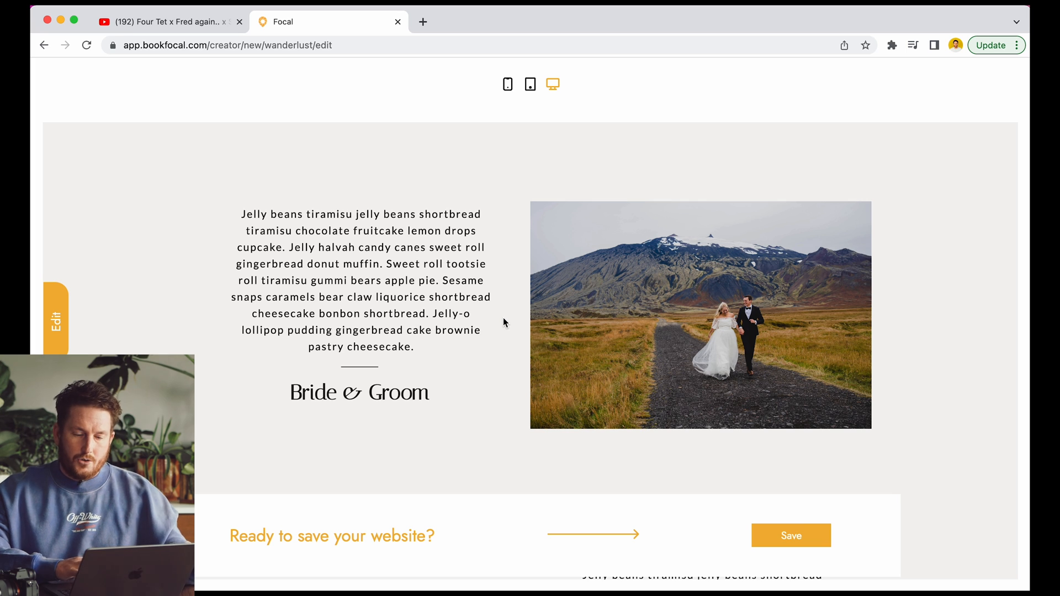
scroll("down", 3)
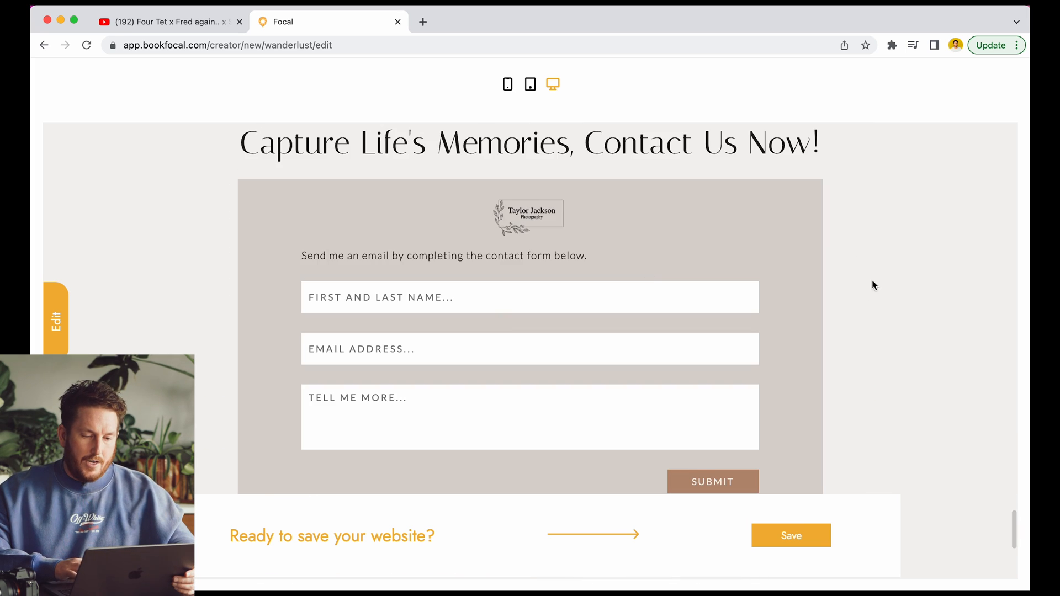
Step: Scroll past the contact form to the footer with its navigation links
scroll("down", 3)
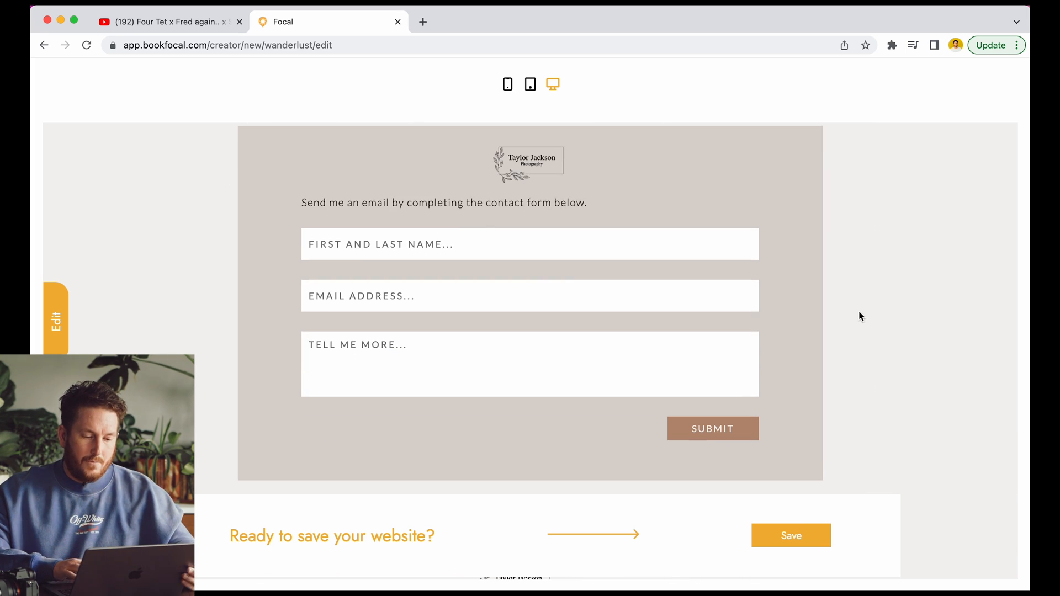
scroll("down", 3)
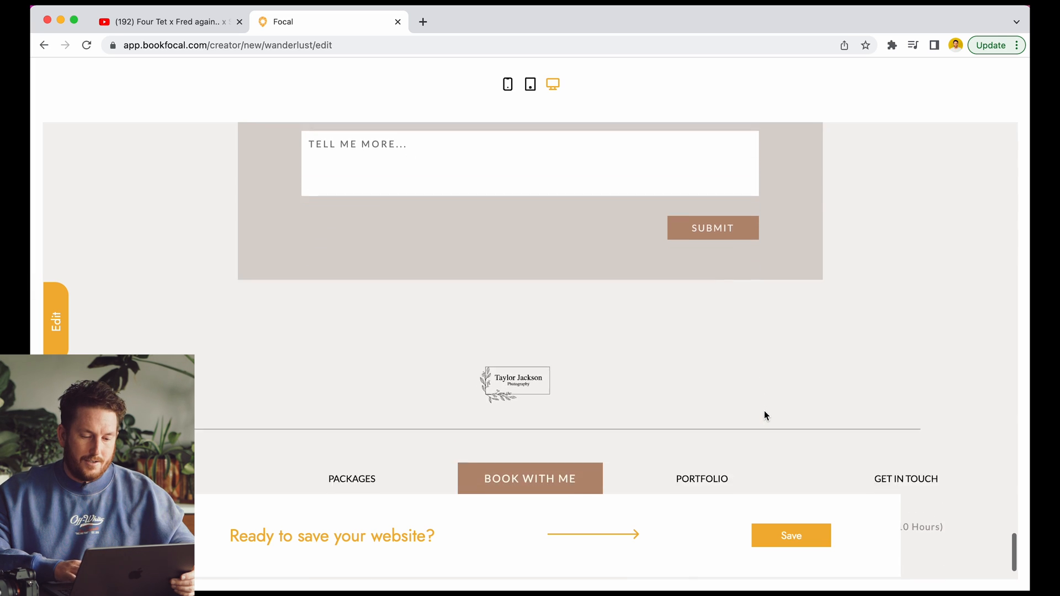
scroll("down", 3)
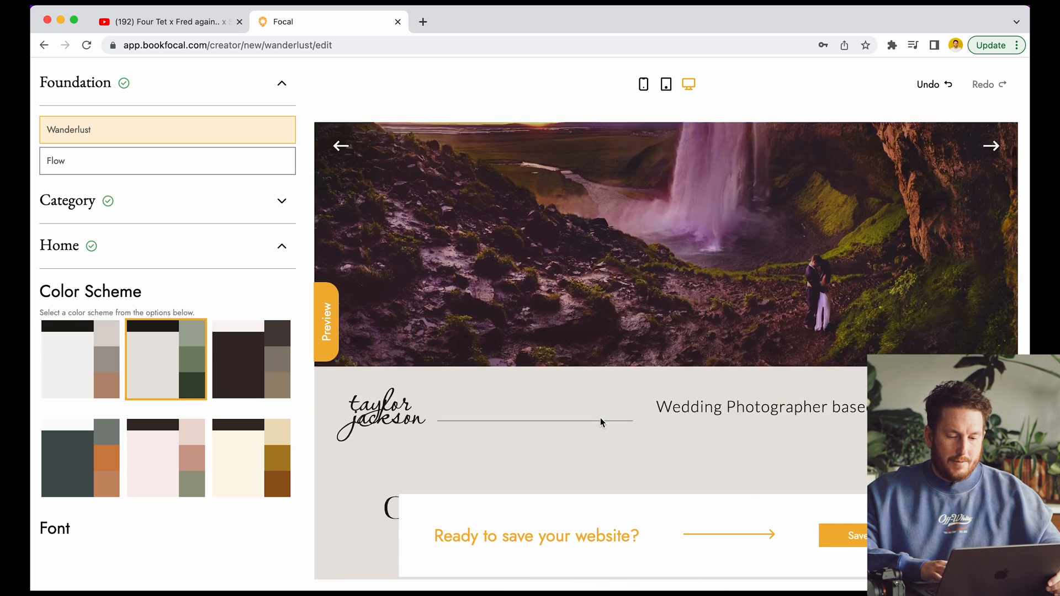
Step: Review the Intro fields, then expand Portfolio to see the nine wedding photos
left_click(251, 358)
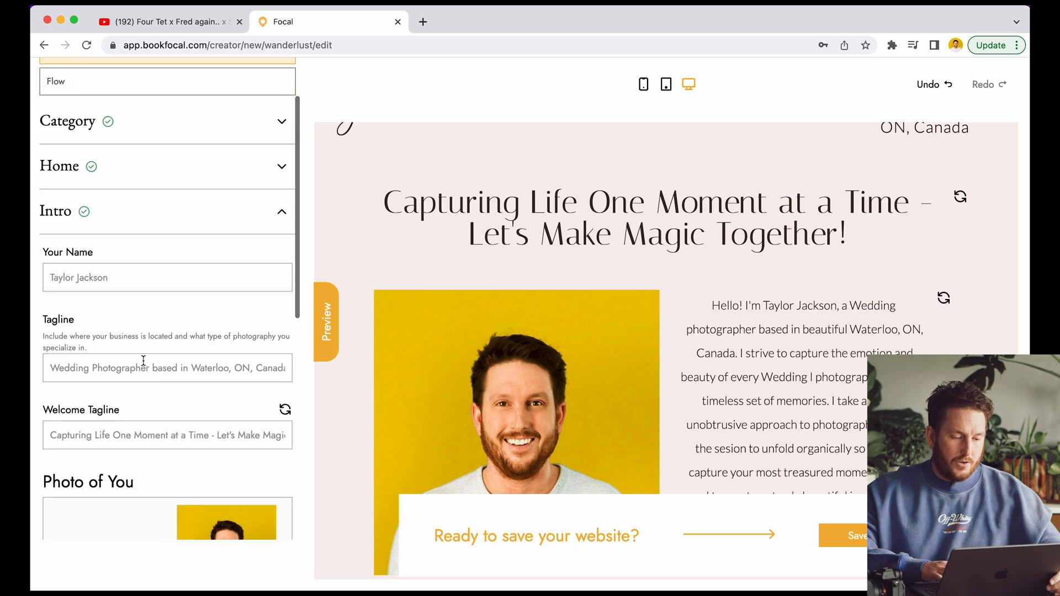
scroll("down", 3)
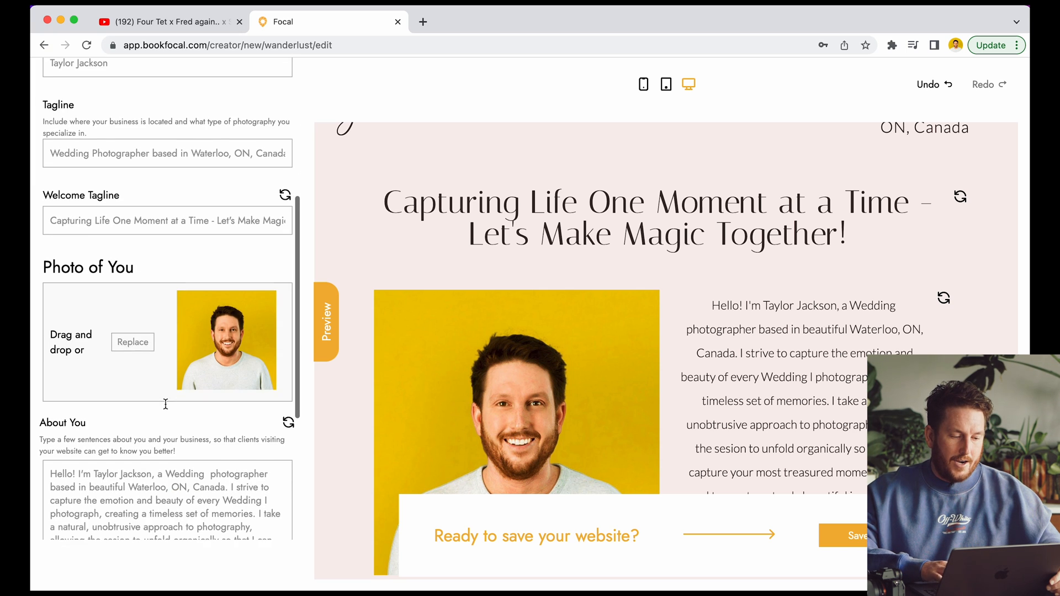
scroll("down", 3)
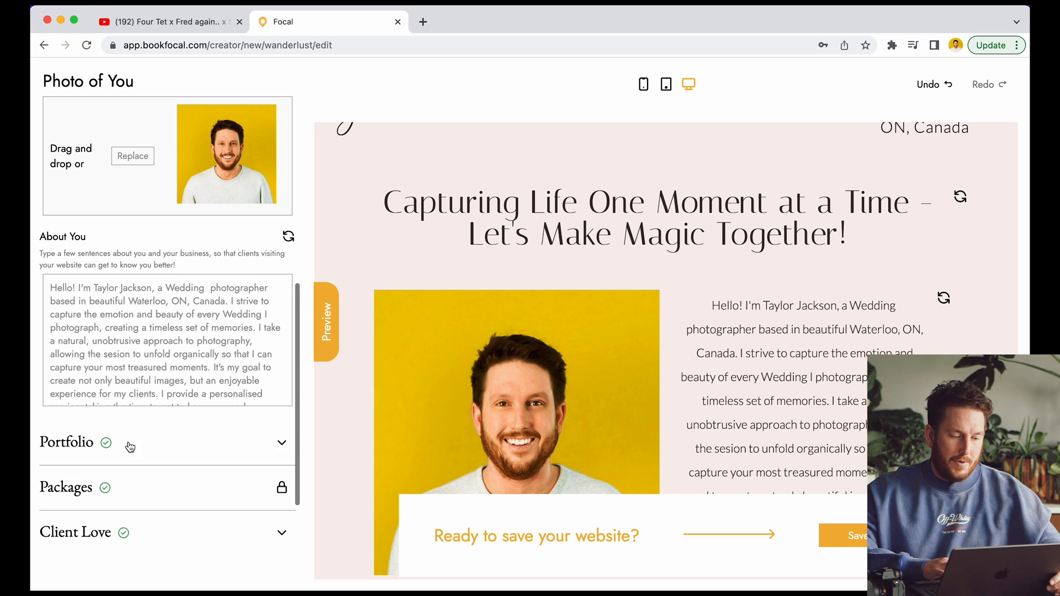
left_click(65, 443)
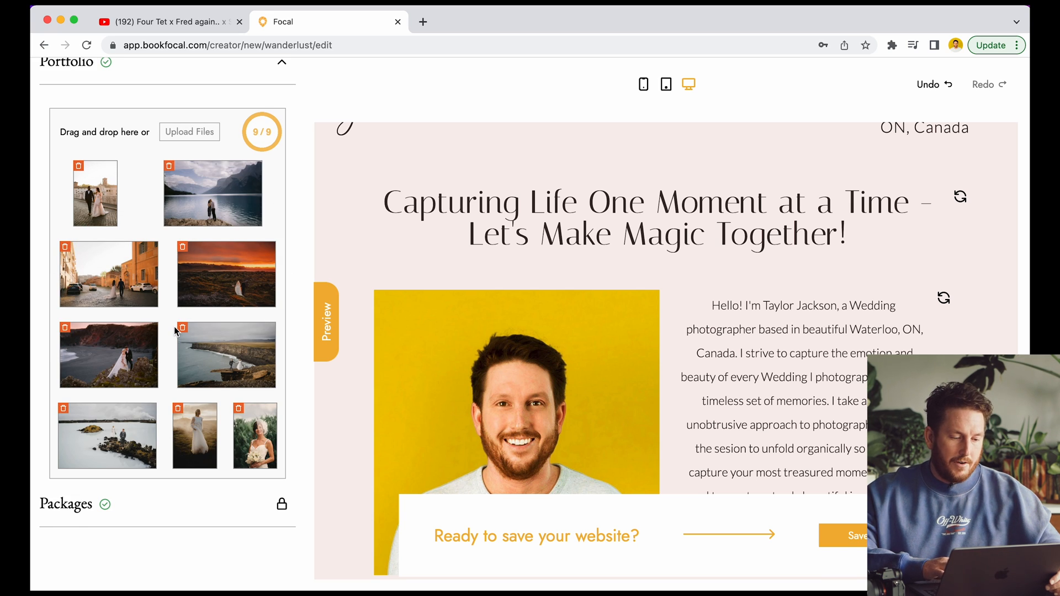
scroll("down", 3)
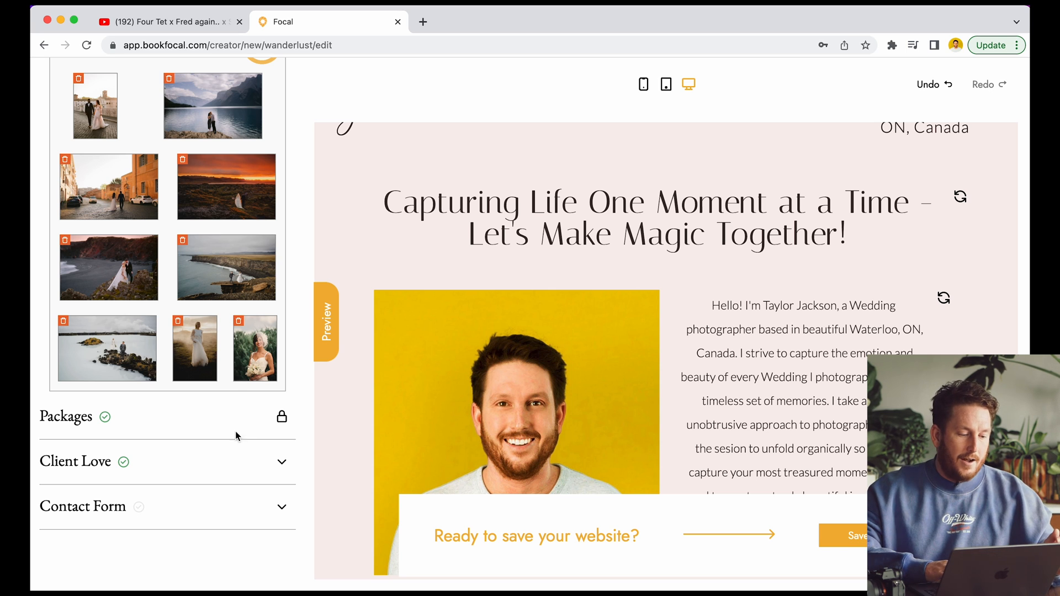
mouse_move(210, 462)
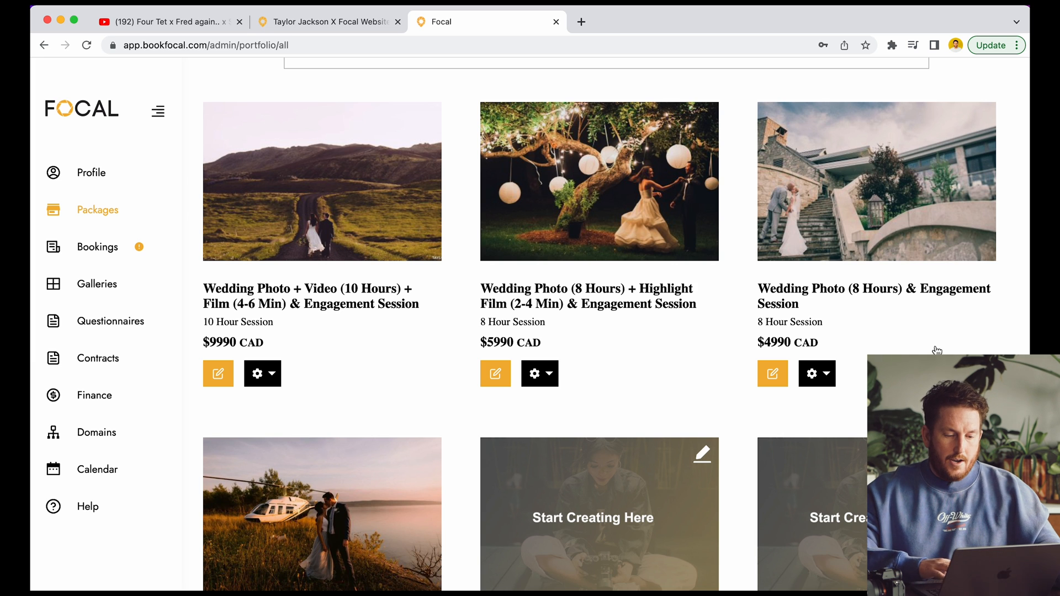
mouse_move(838, 379)
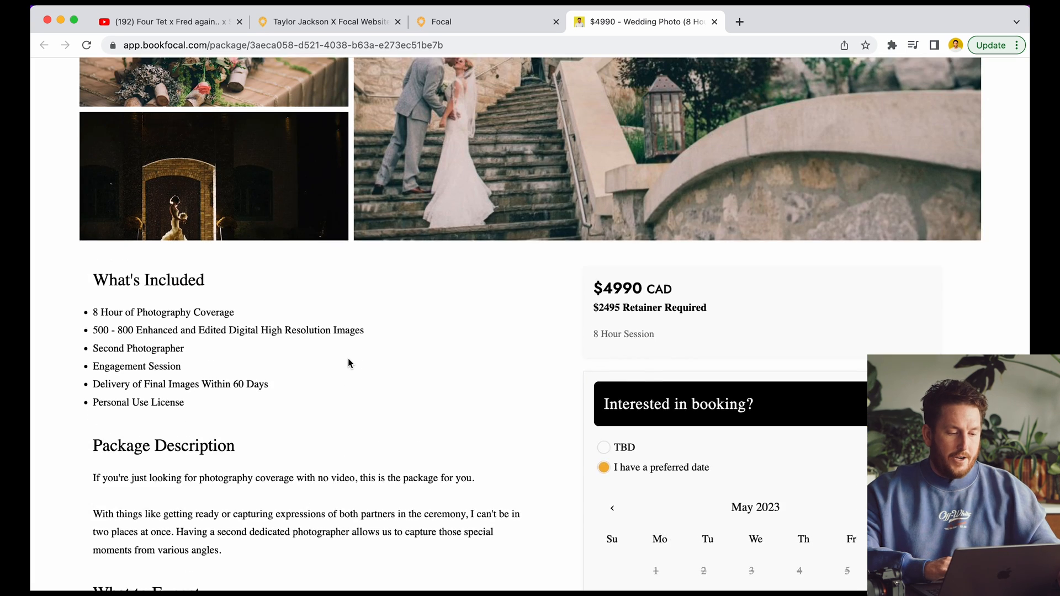
scroll("down", 3)
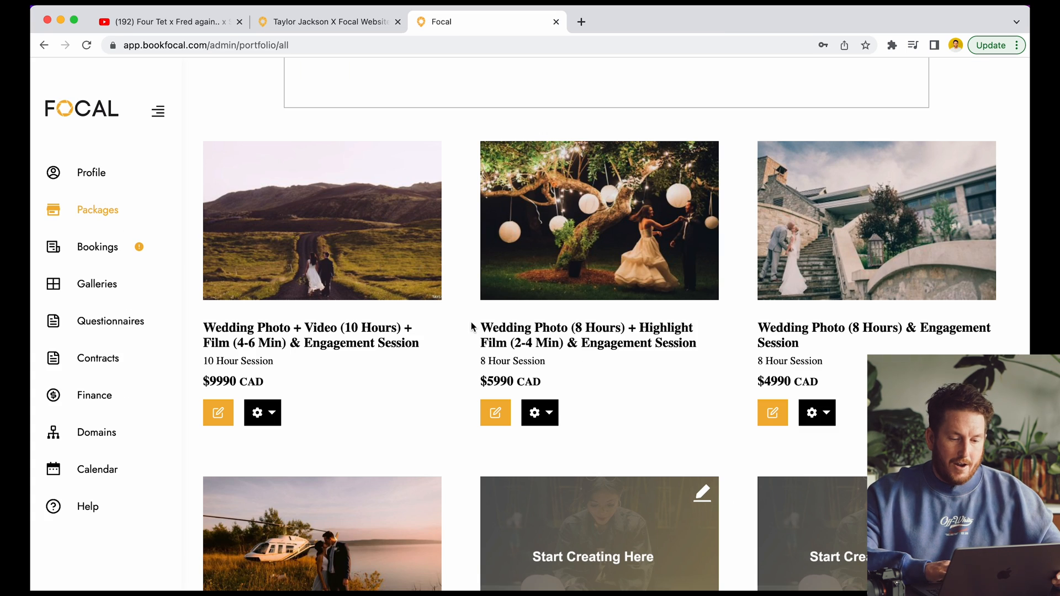
scroll("down", 3)
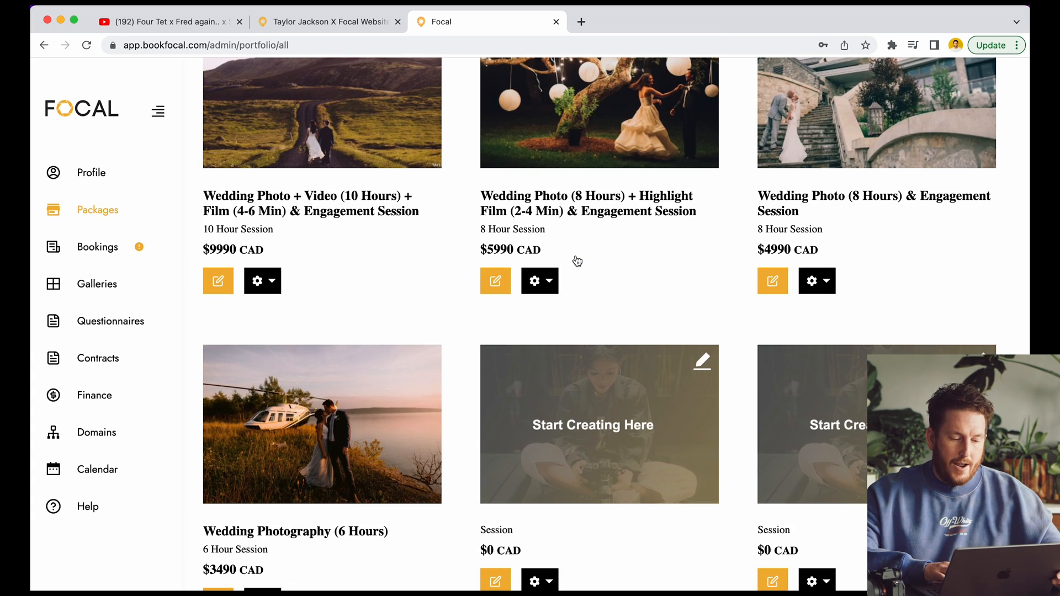
left_click(97, 246)
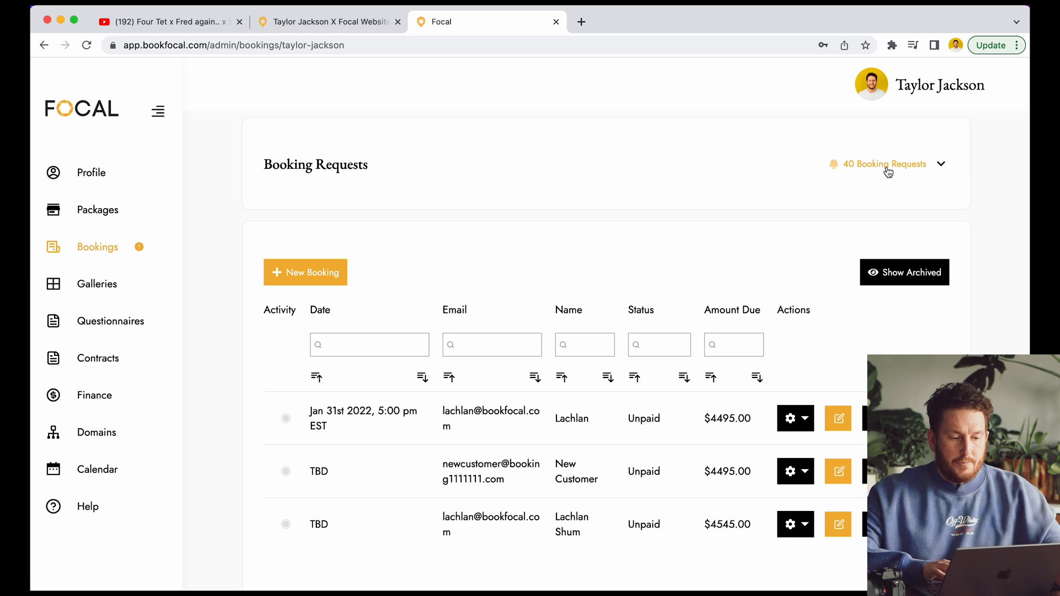
mouse_move(110, 322)
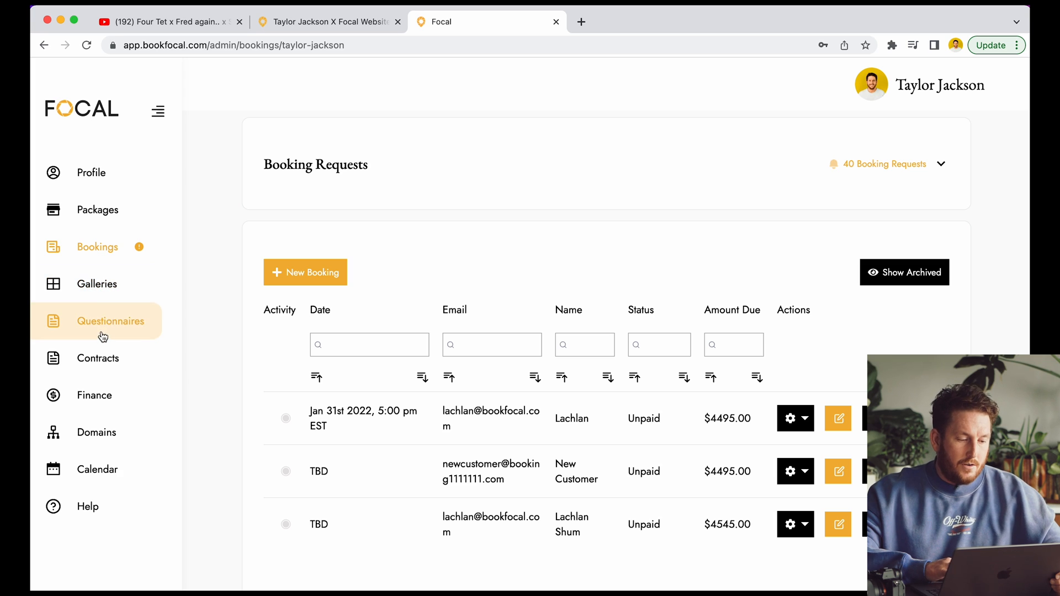
Step: Browse the questionnaire and contract templates, then start a new booking
left_click(111, 322)
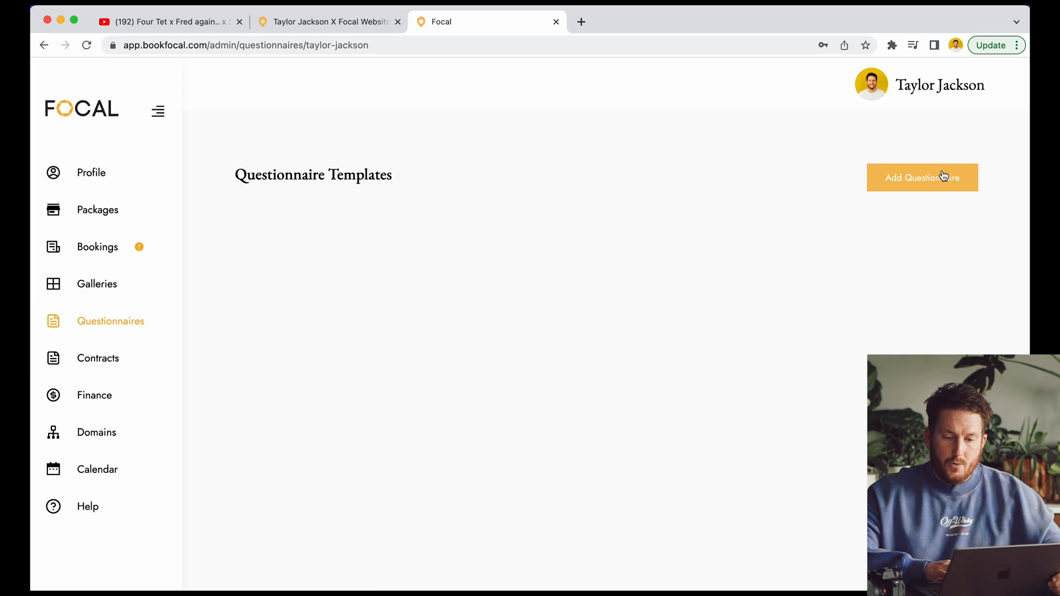
left_click(97, 358)
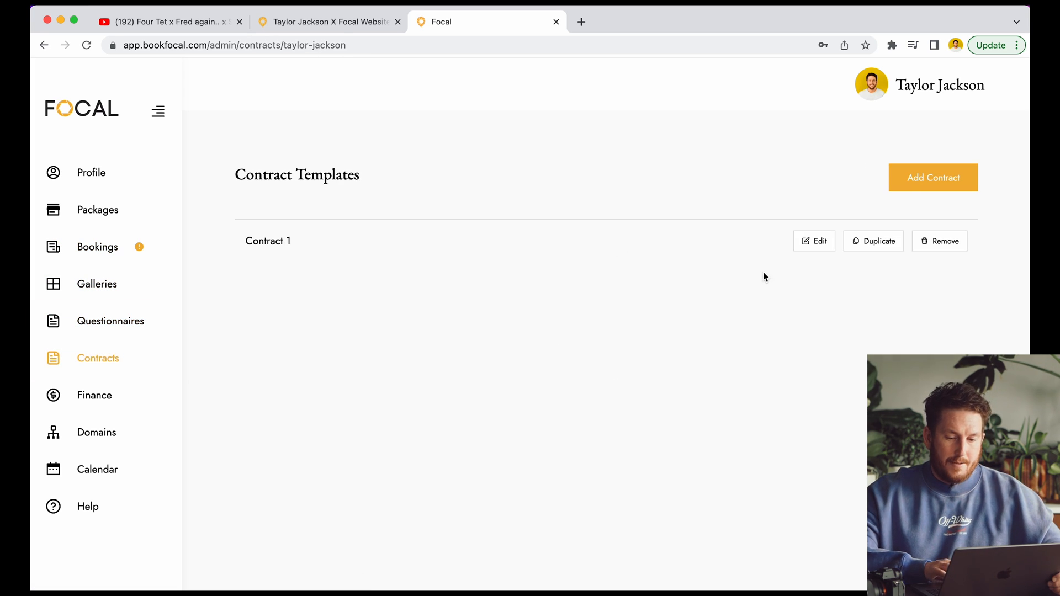
left_click(94, 395)
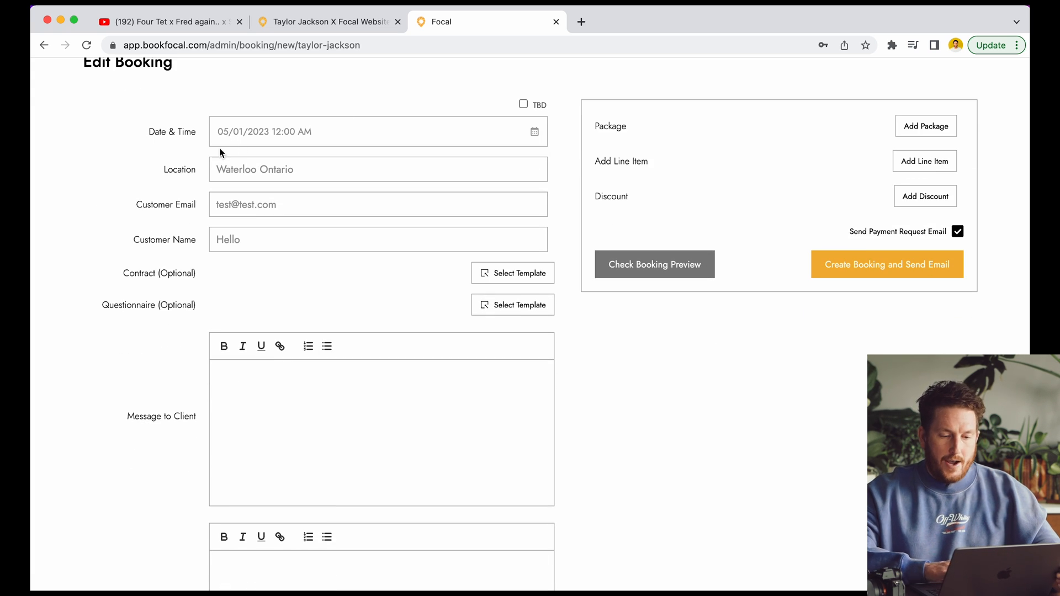
Step: Attach Contract 1 and add the Wedding Photography (6 Hours) package at $3490
left_click(519, 273)
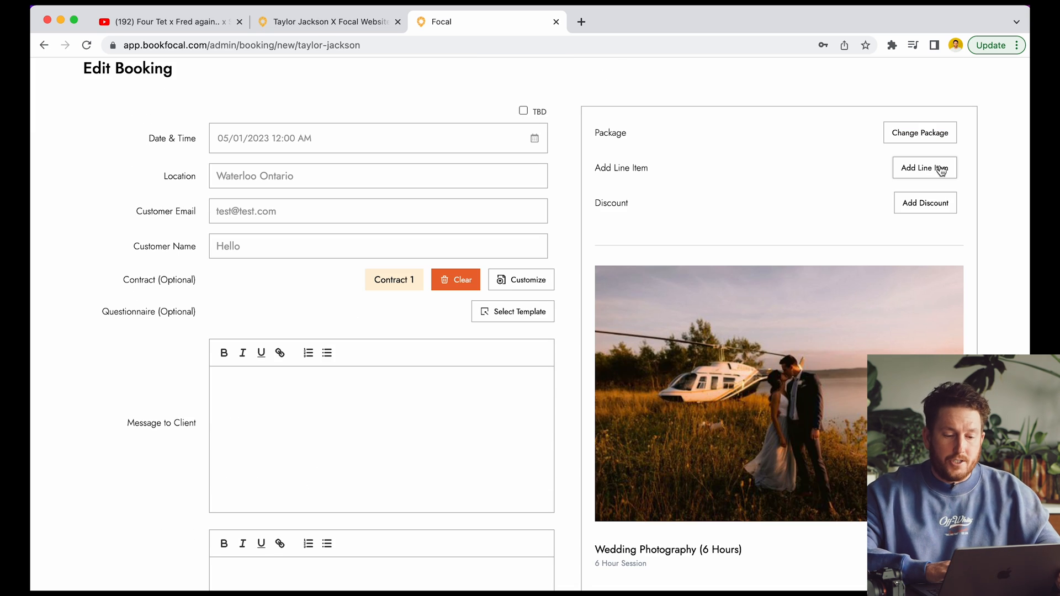
left_click(924, 168)
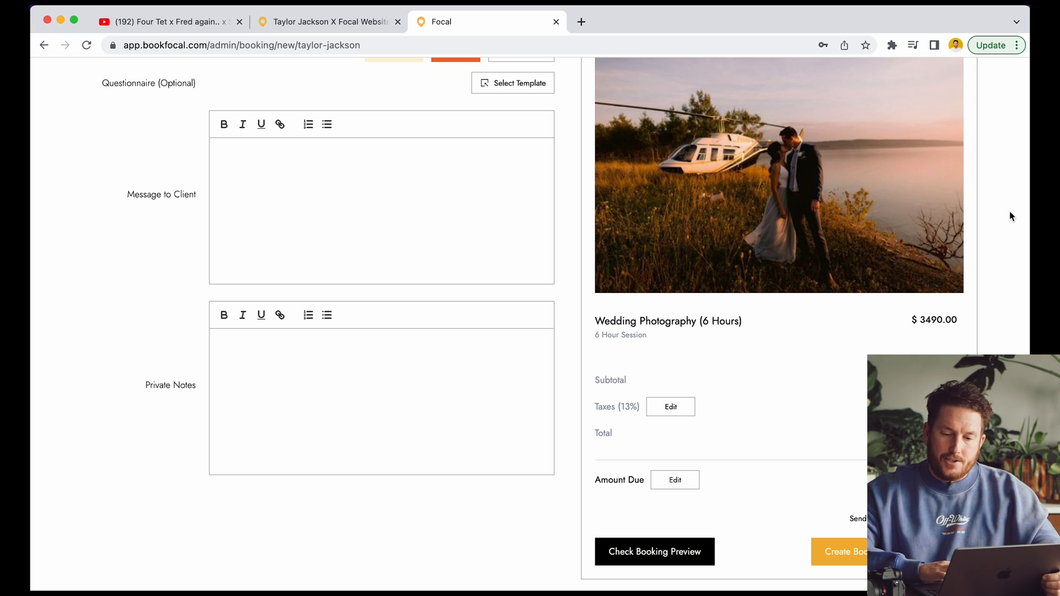
scroll("up", 3)
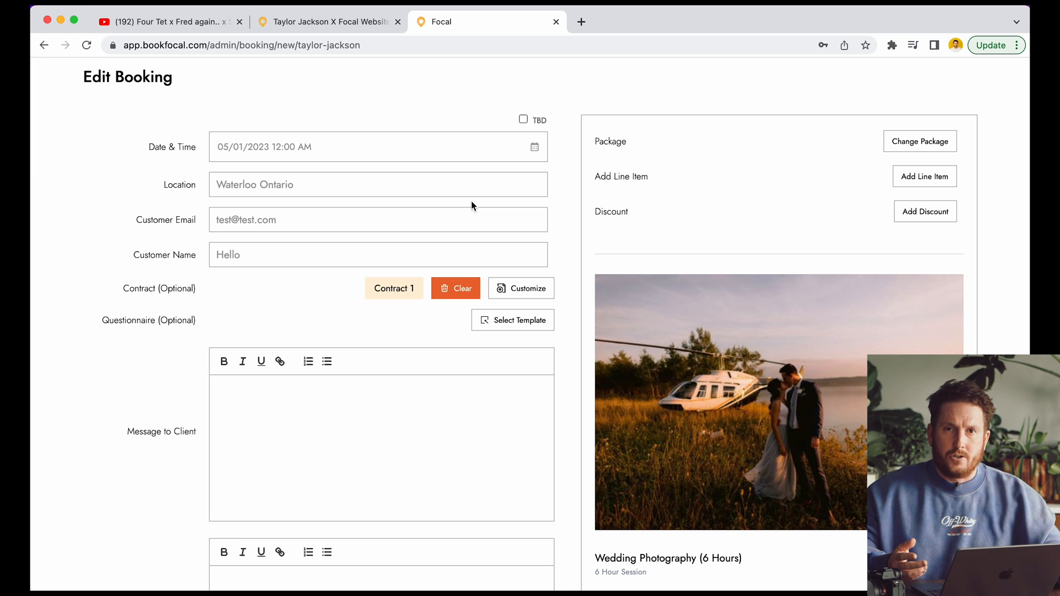
Step: Leave the booking draft for the Galleries page listing Draft 1 and Draft Gallery
left_click(97, 284)
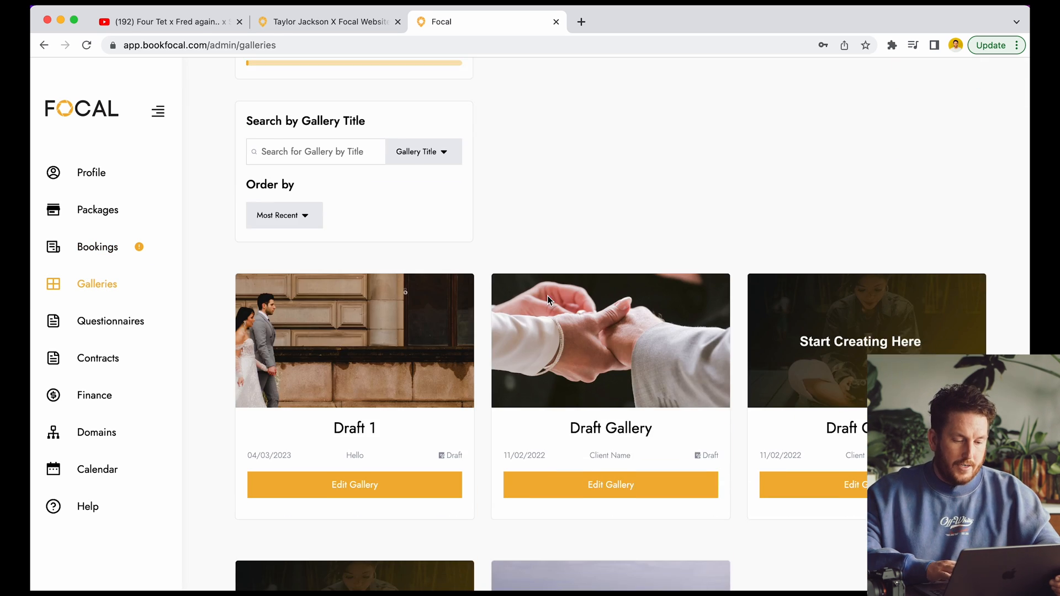
Step: Preview the Cerina and Mike wedding gallery as the client sees it and browse down through its photos
left_click(611, 485)
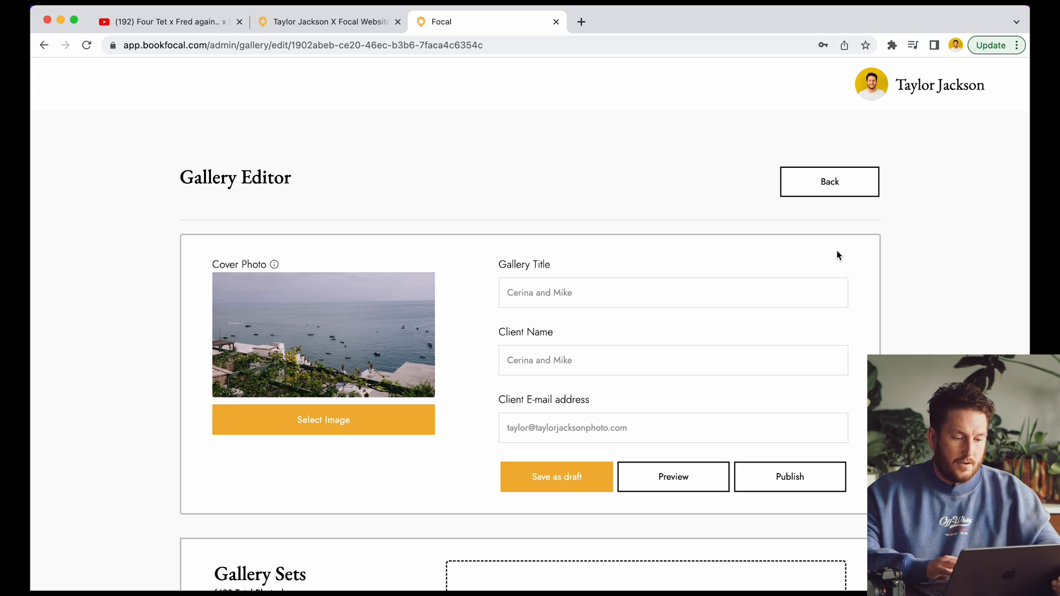
left_click(673, 478)
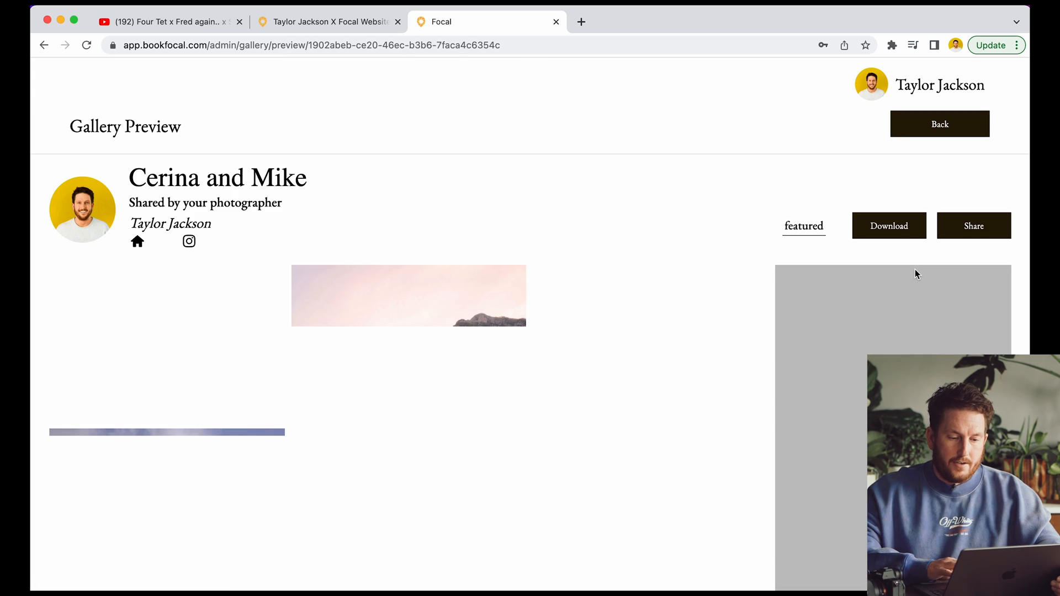
scroll("down", 3)
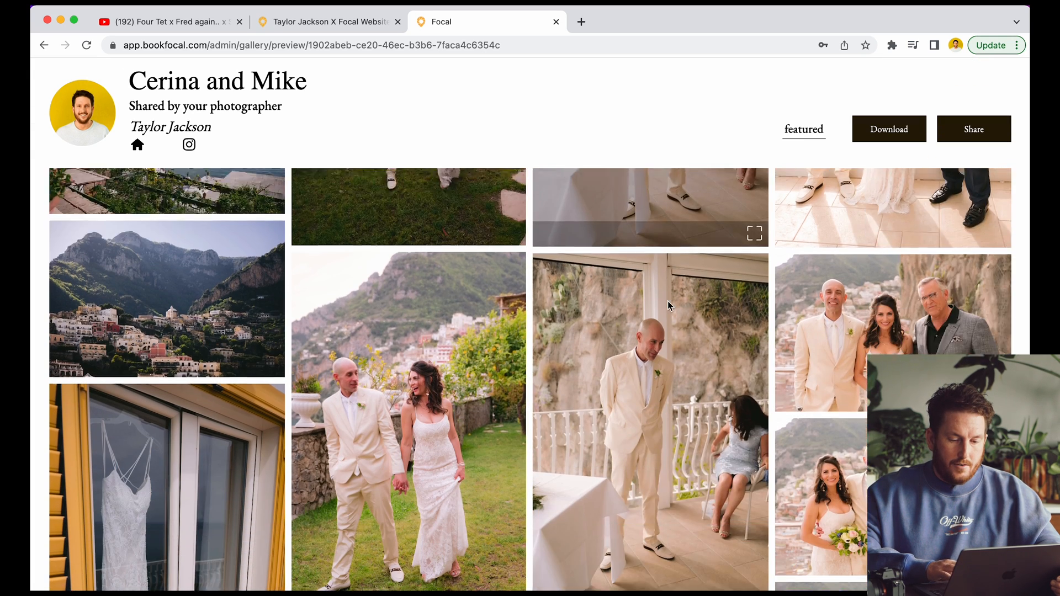
scroll("down", 3)
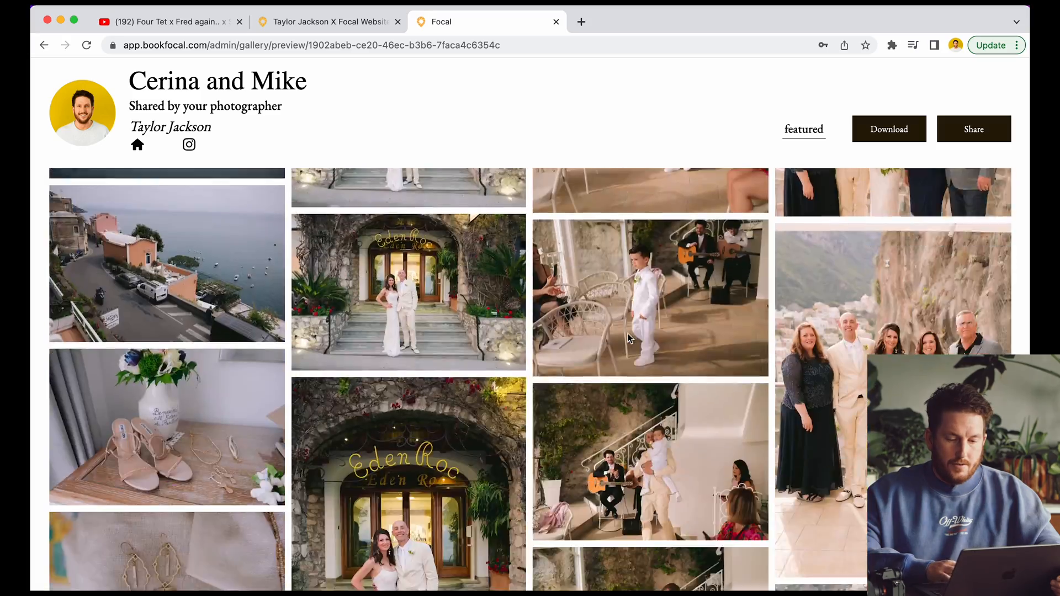
scroll("down", 3)
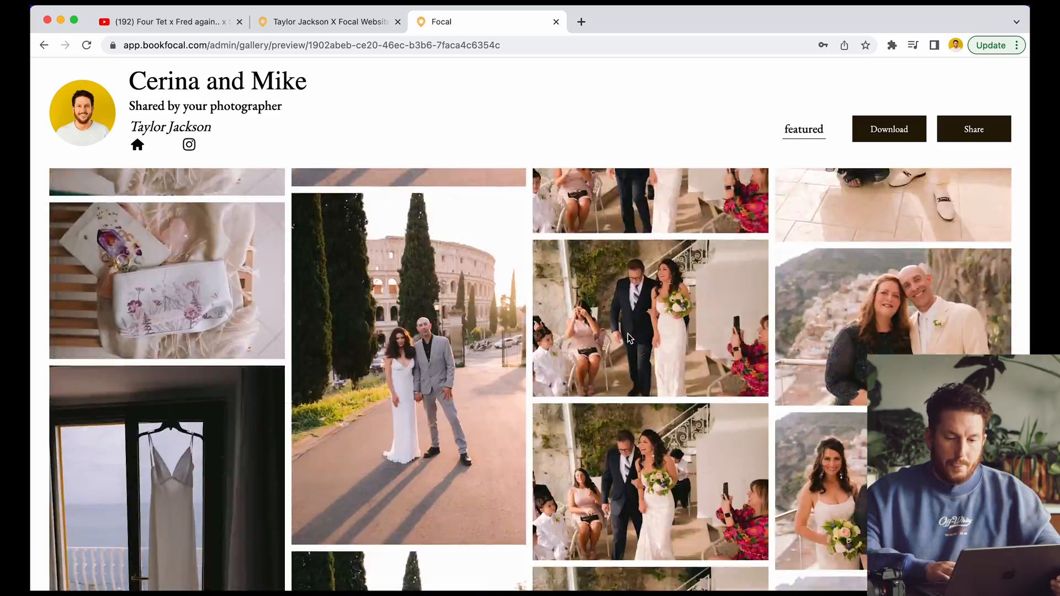
scroll("down", 3)
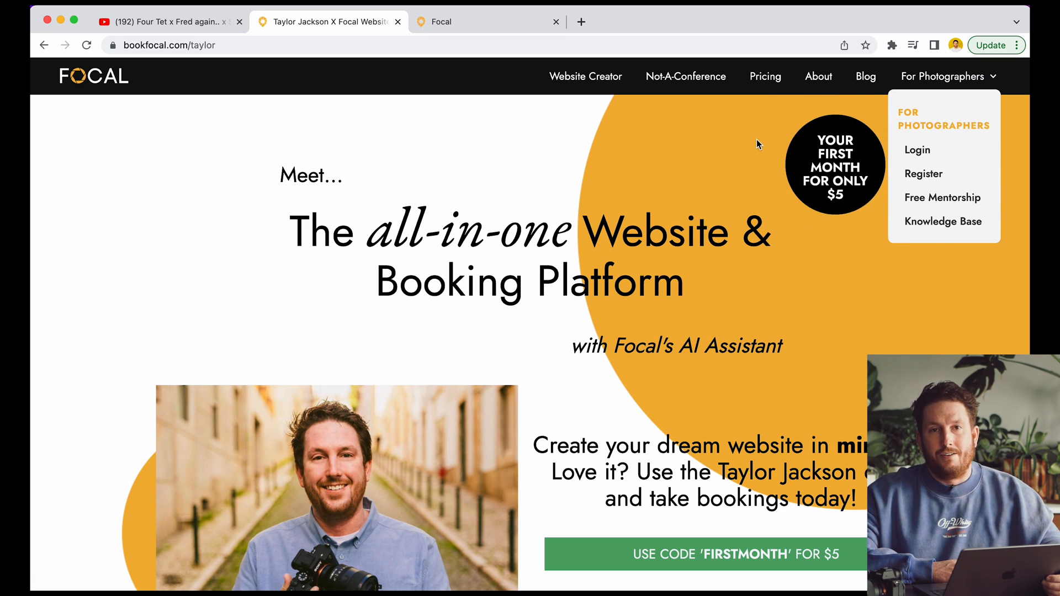
Step: Bring the Taylor Jackson offer page to its three perk cards: $5 first month, free domain setup, AI blogging
scroll("down", 3)
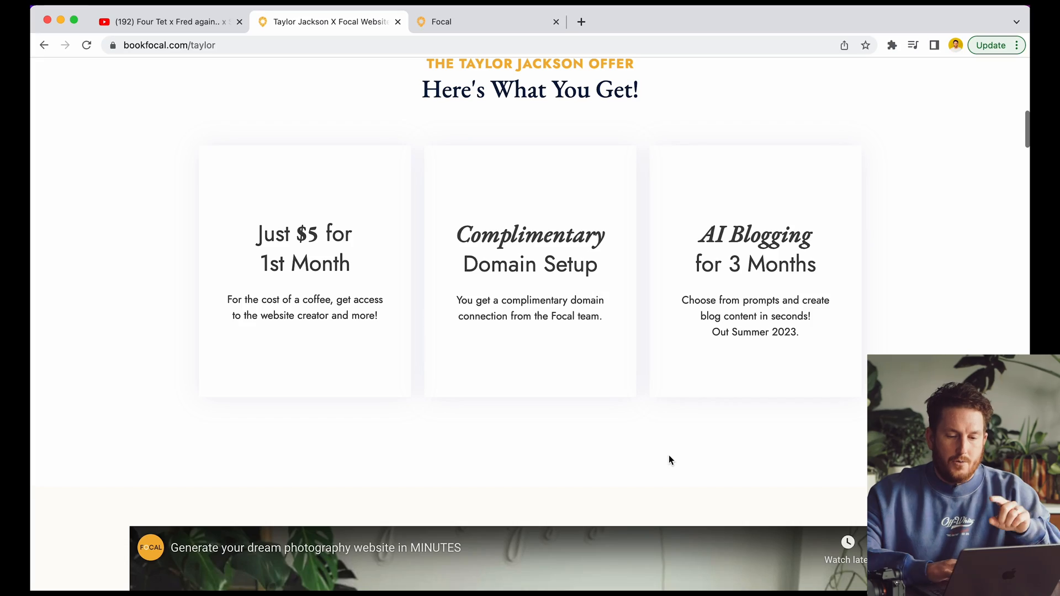
left_click_drag(694, 223, 812, 332)
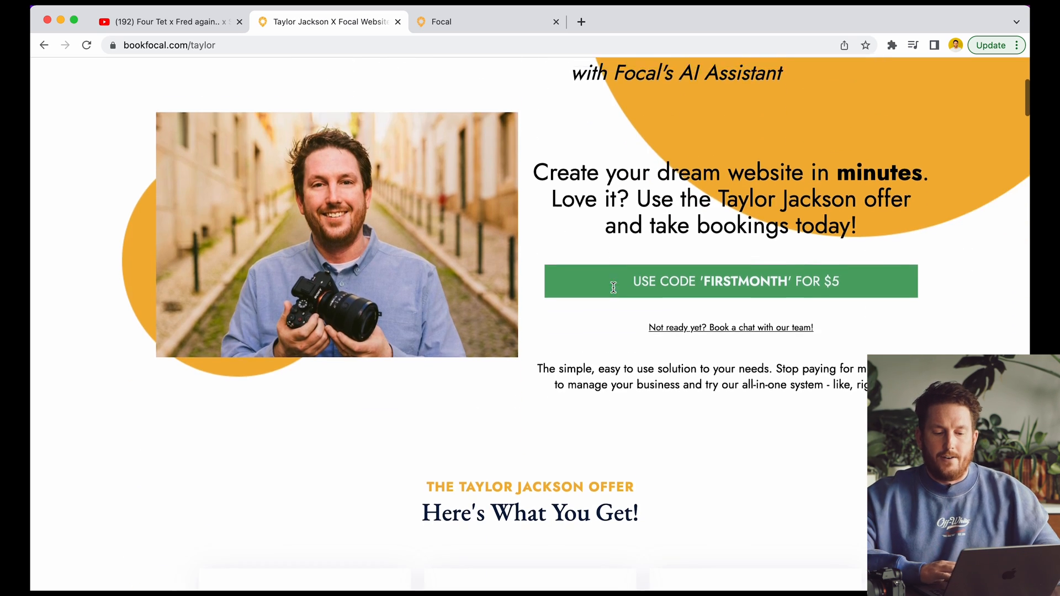
scroll("down", 3)
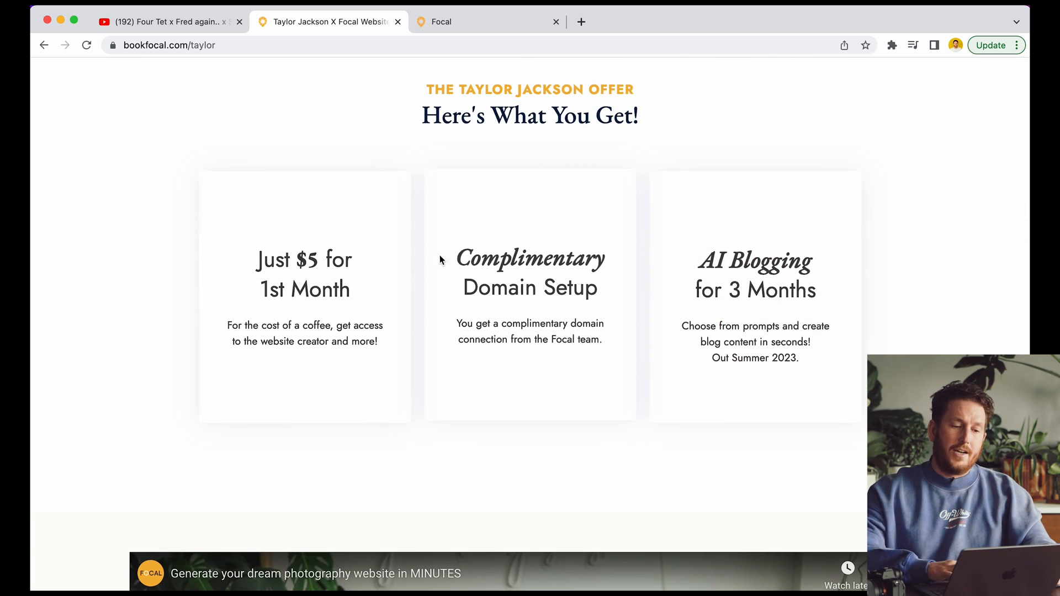
mouse_move(586, 353)
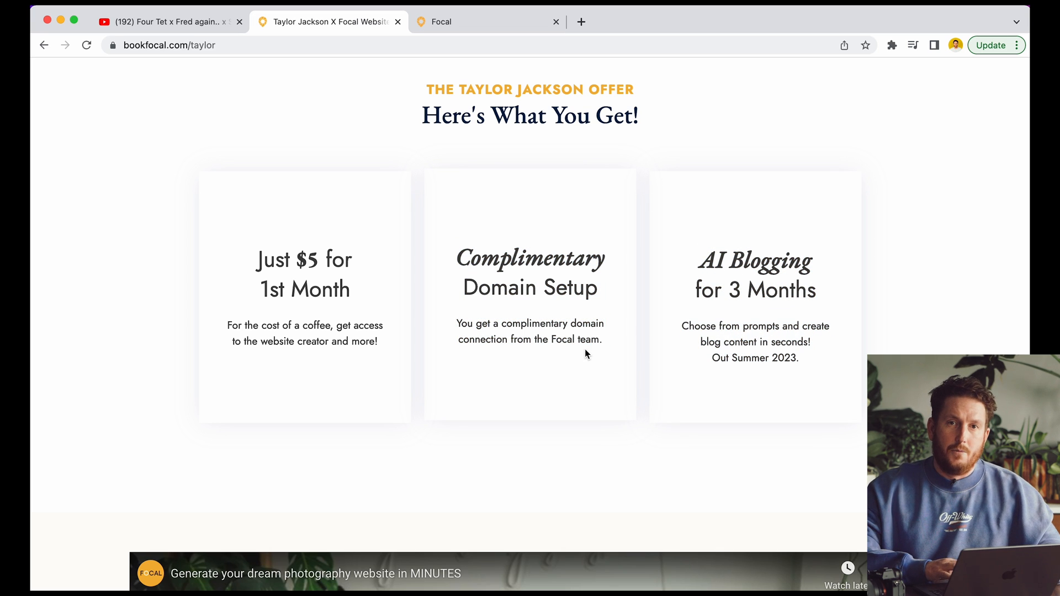